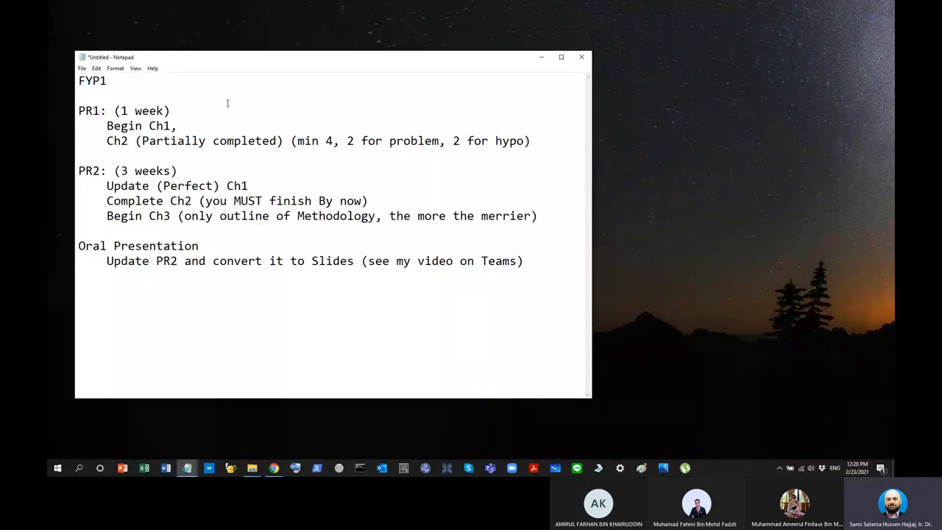
- Add a blank line between the FYP1 heading and the PR1 section
{"action": "key", "text": "Enter"}
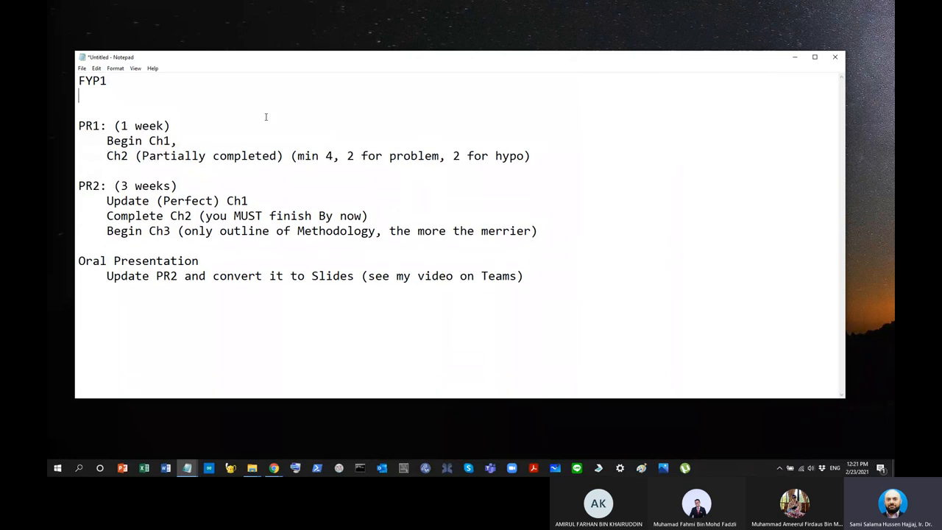
- Remove the word 'Begin' so the first PR1 item reads just 'Ch1'
{"action": "left_click", "coordinate": [84, 125]}
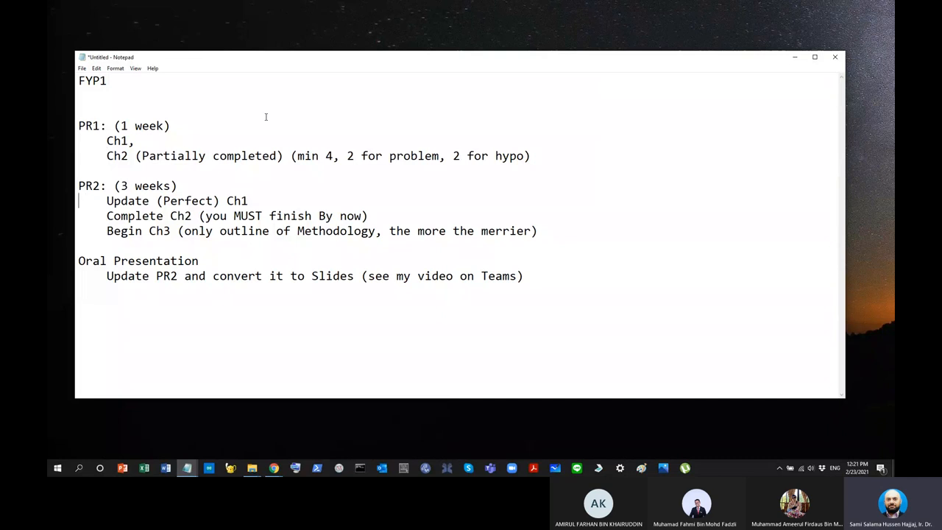
{"action": "left_click_drag", "start_coordinate": [78, 125], "coordinate": [186, 191]}
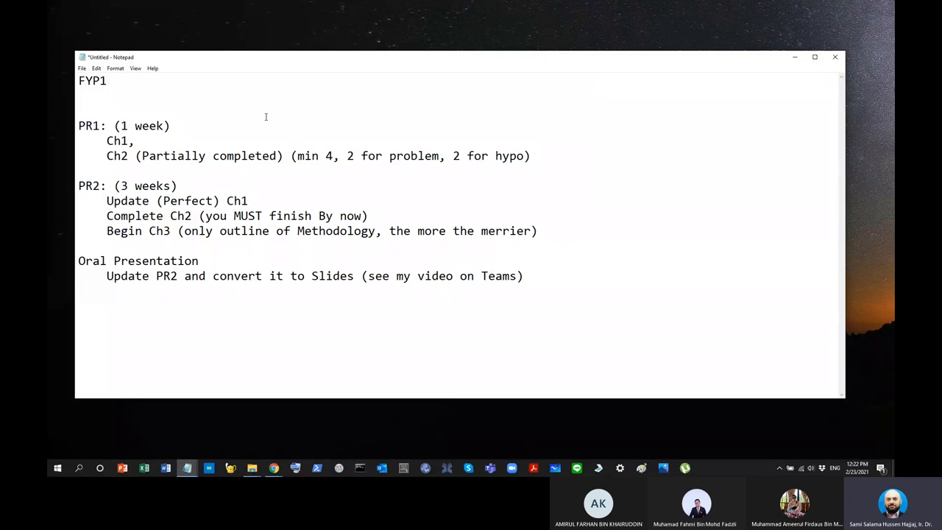
- Widen the gap after '2 for problem' in the PR1 Ch2 line and highlight the problem and hypo notes
{"action": "left_click", "coordinate": [80, 200]}
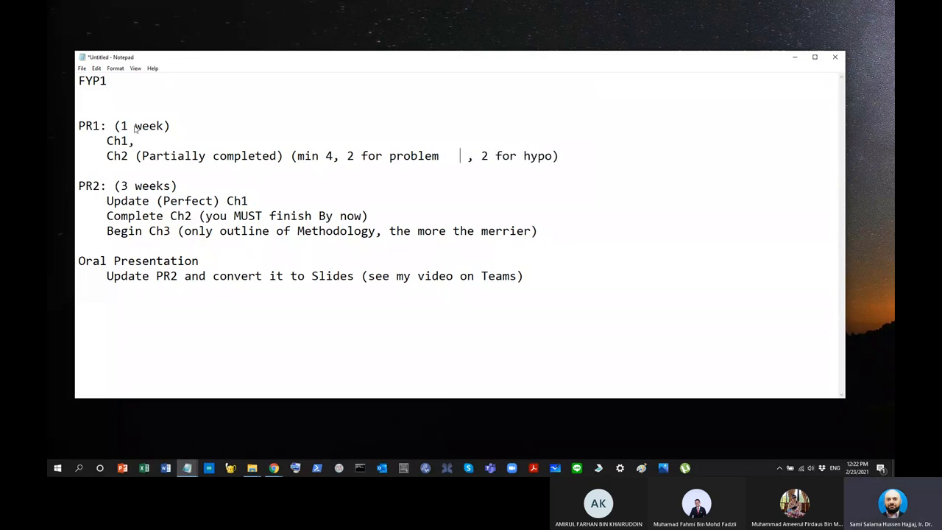
{"action": "double_click", "coordinate": [412, 156]}
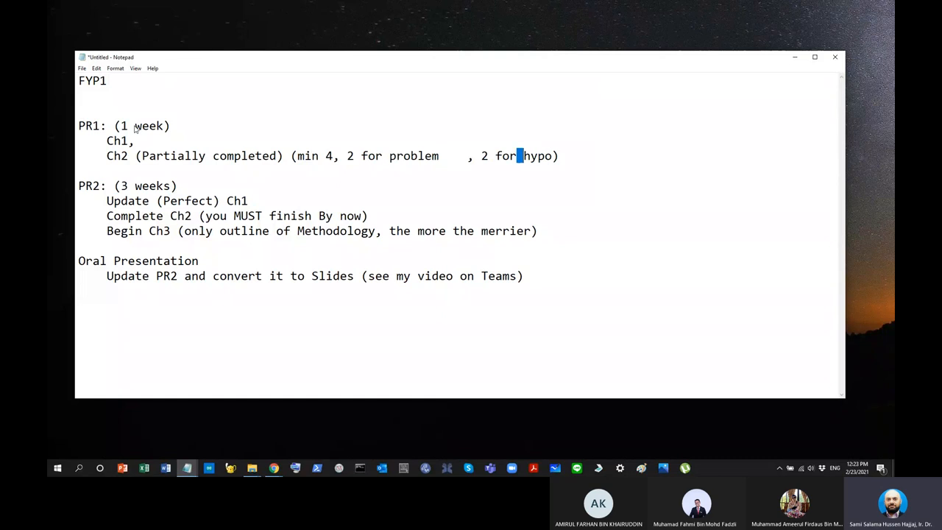
{"action": "double_click", "coordinate": [536, 156]}
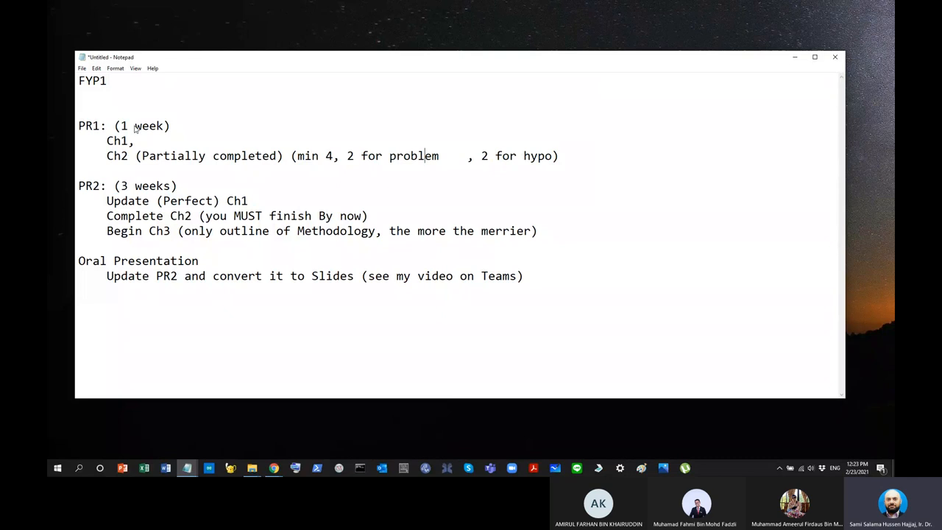
{"action": "left_click_drag", "start_coordinate": [348, 156], "coordinate": [426, 156]}
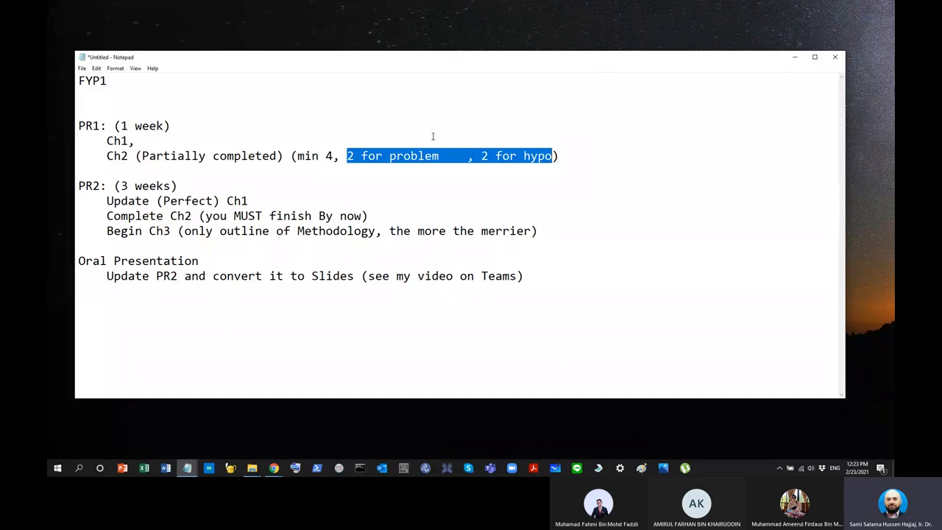
{"action": "double_click", "coordinate": [417, 156]}
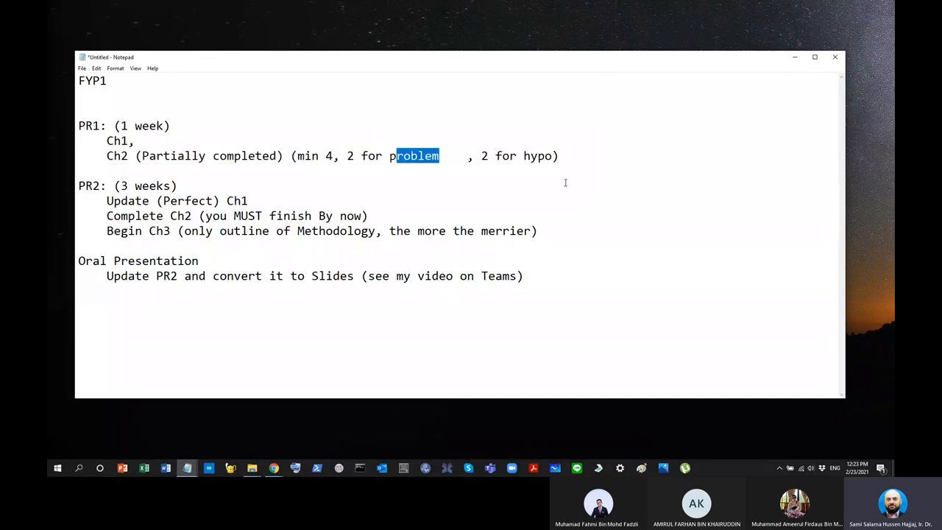
{"action": "double_click", "coordinate": [533, 156]}
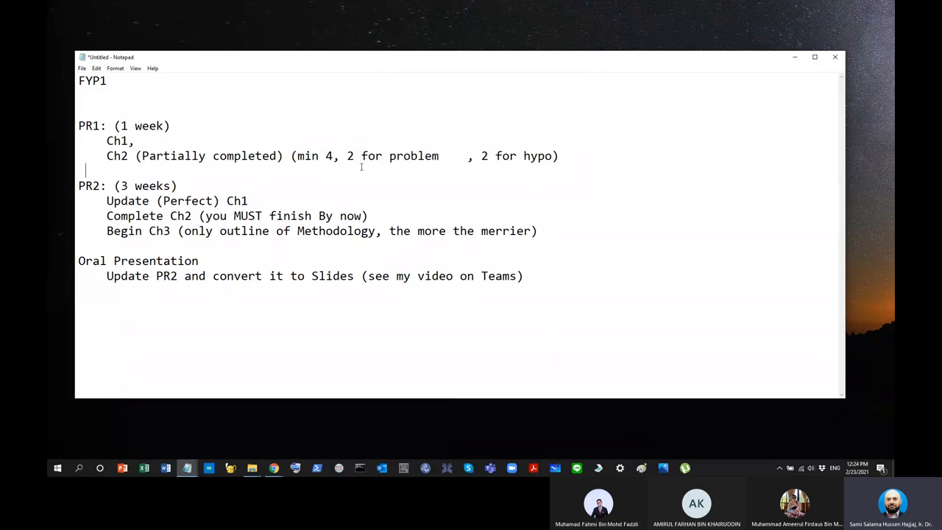
{"action": "left_click_drag", "start_coordinate": [357, 156], "coordinate": [445, 156]}
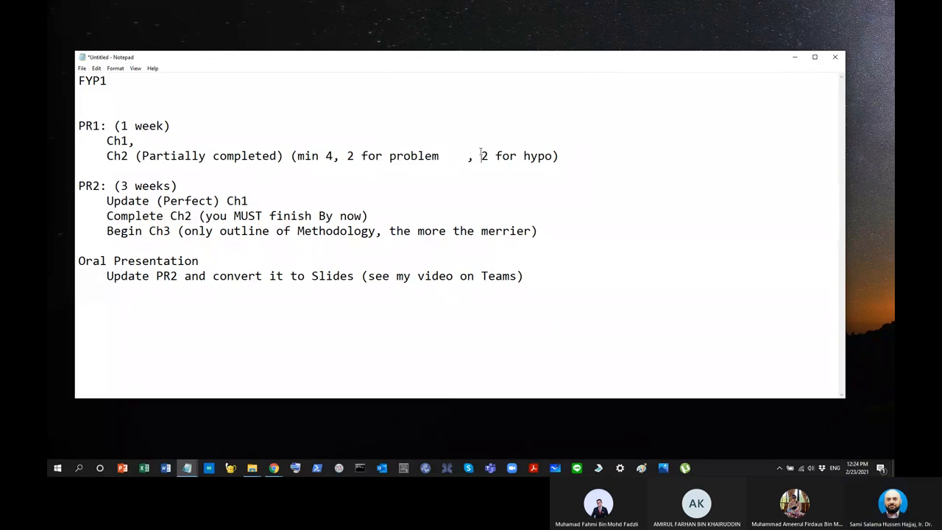
{"action": "left_click_drag", "start_coordinate": [481, 156], "coordinate": [553, 156]}
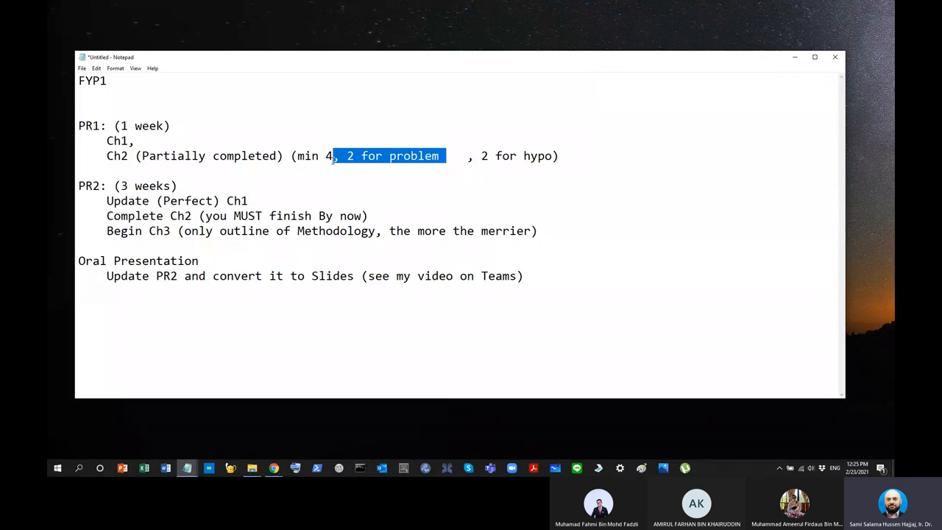
{"action": "mouse_move", "coordinate": [369, 133]}
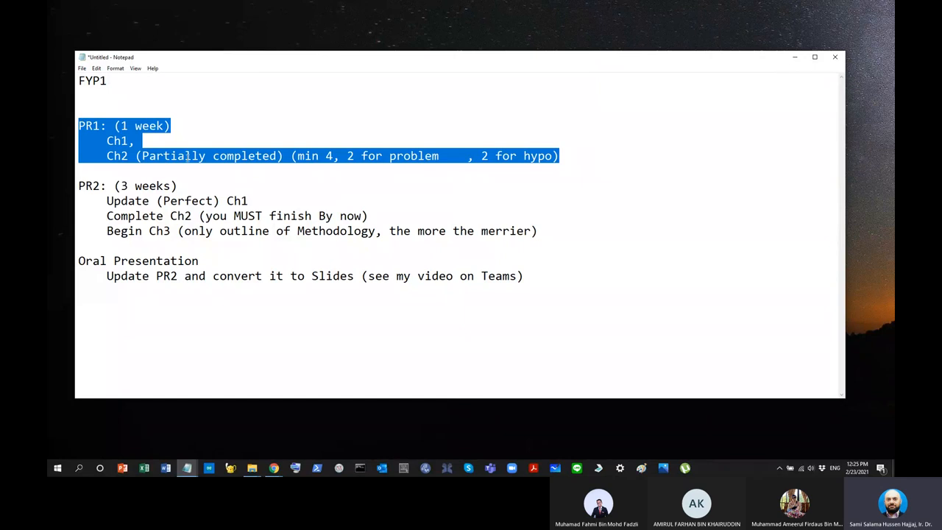
{"action": "left_click", "coordinate": [96, 171]}
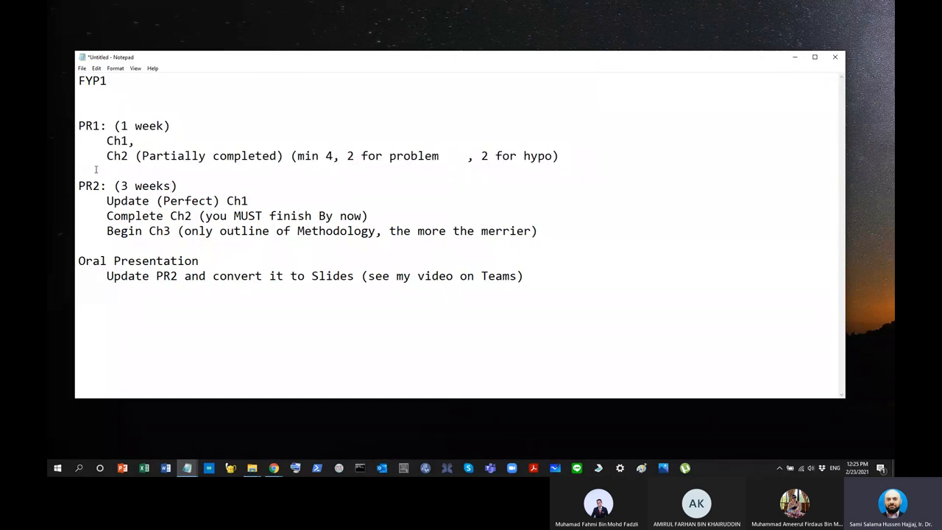
{"action": "left_click_drag", "start_coordinate": [78, 185], "coordinate": [271, 230]}
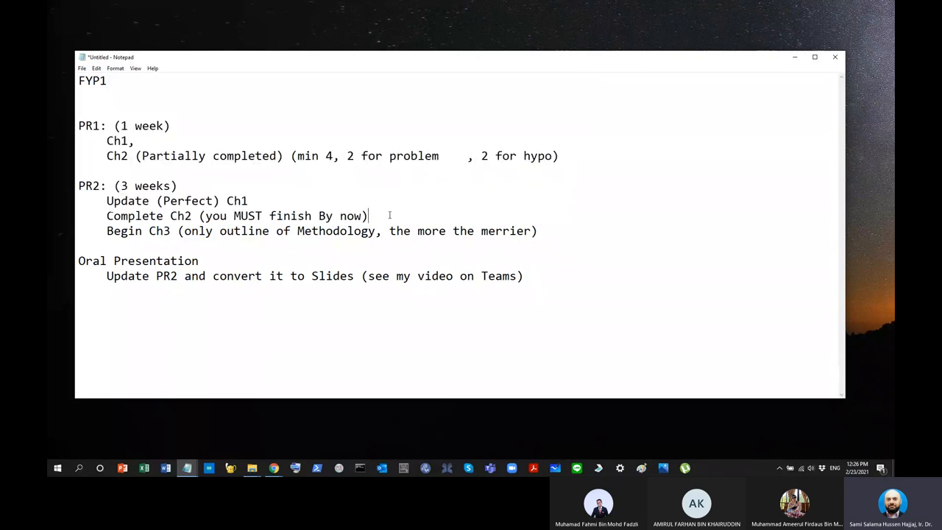
{"action": "type", "text": ", m"}
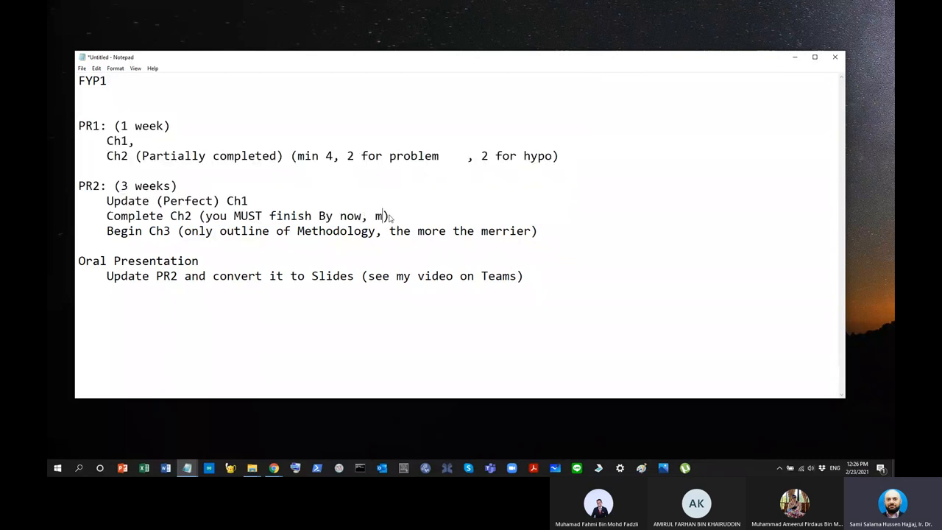
{"action": "type", "text": "in 3"}
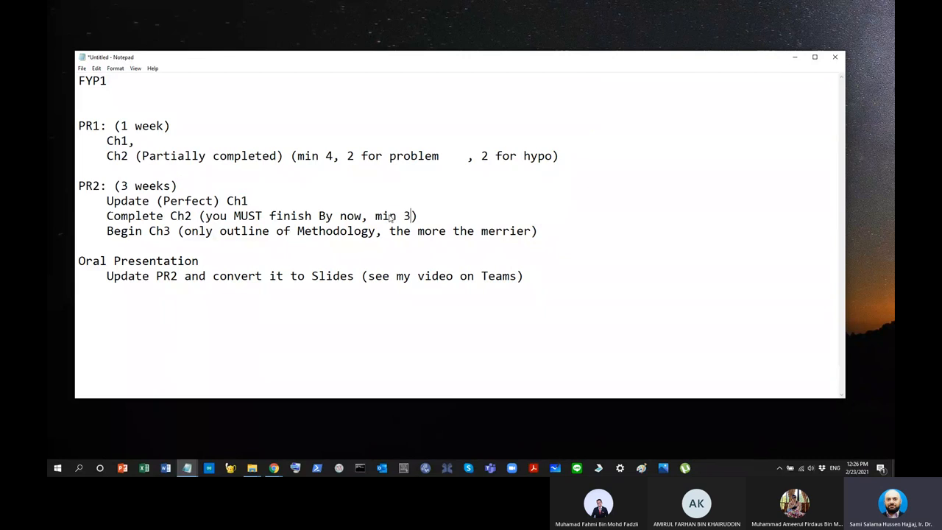
{"action": "type", "text": "0 reviews,"}
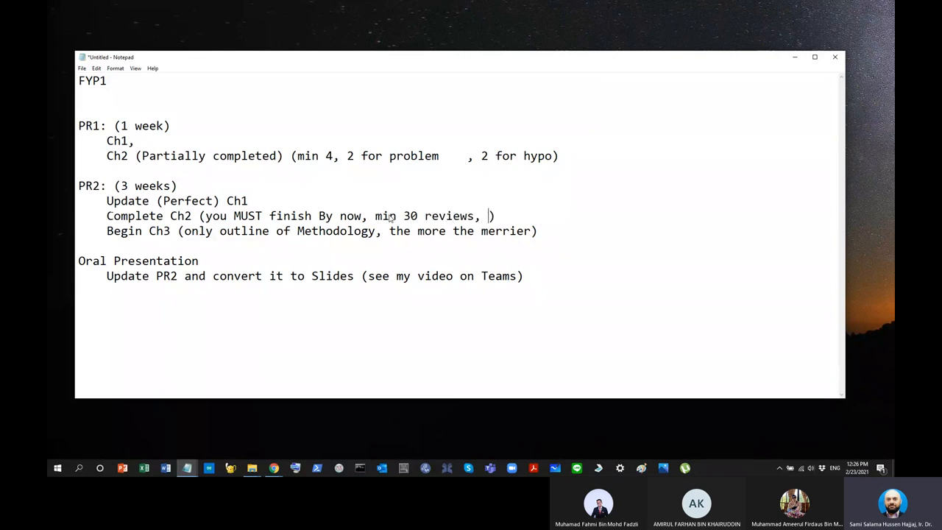
{"action": "type", "text": "15,"}
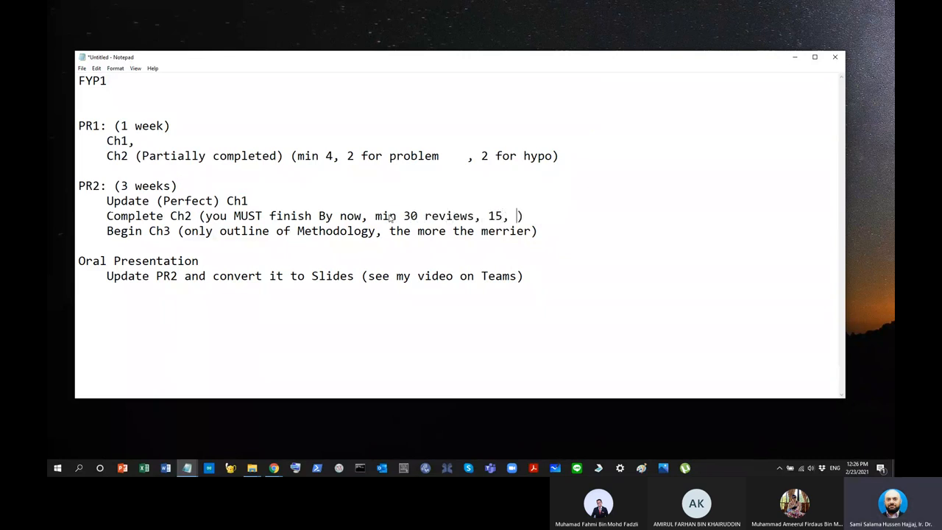
{"action": "type", "text": "pr"}
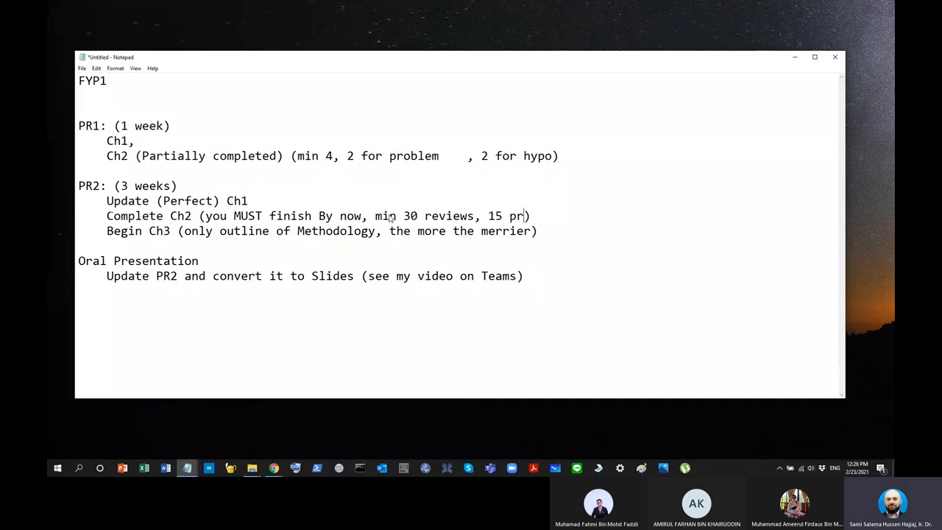
{"action": "key", "text": "BackSpace"}
{"action": "type", "text": "2"}
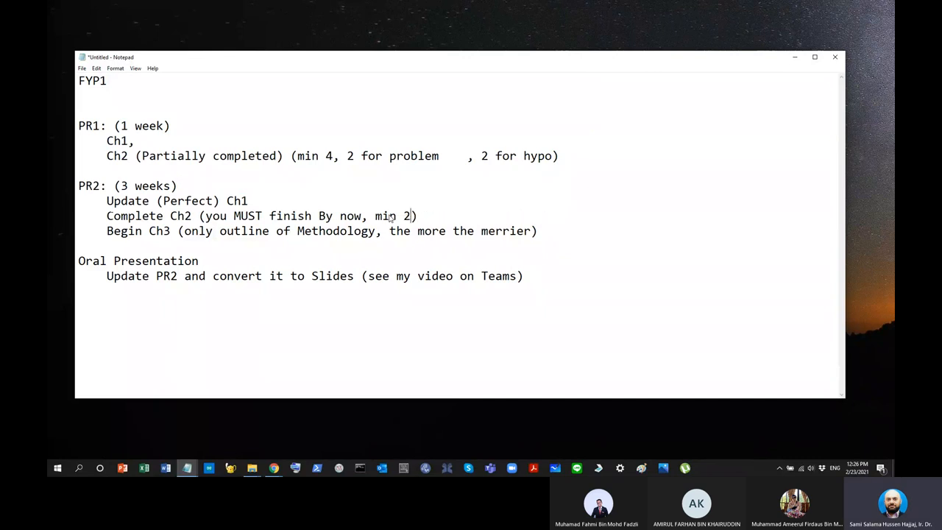
{"action": "type", "text": "5"}
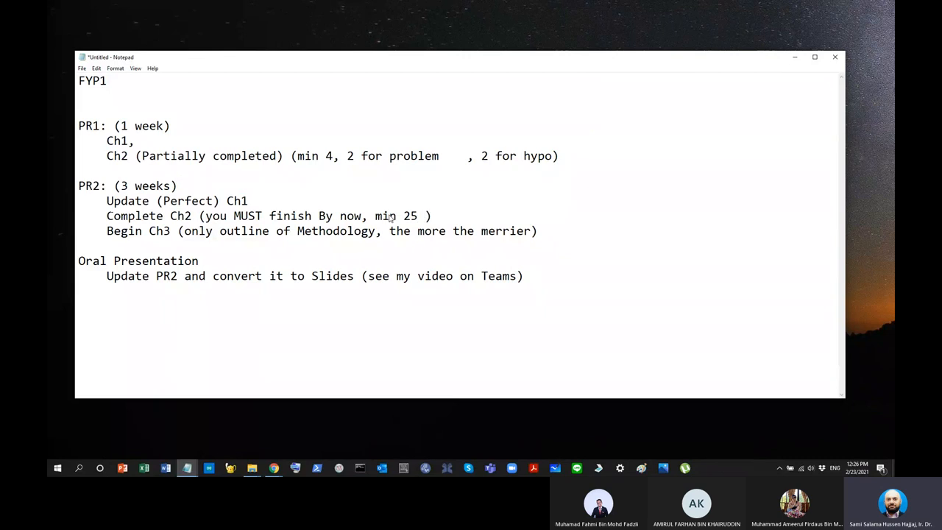
{"action": "type", "text": "-3"}
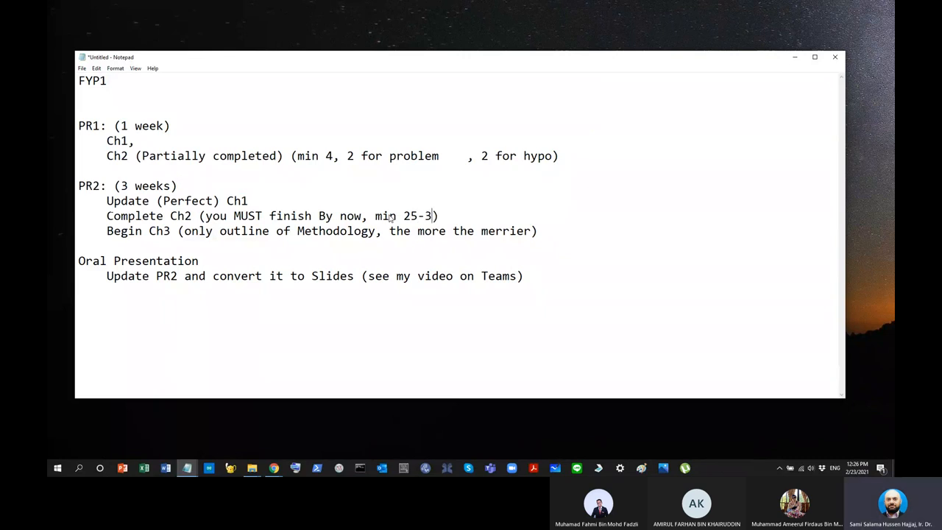
{"action": "type", "text": "0"}
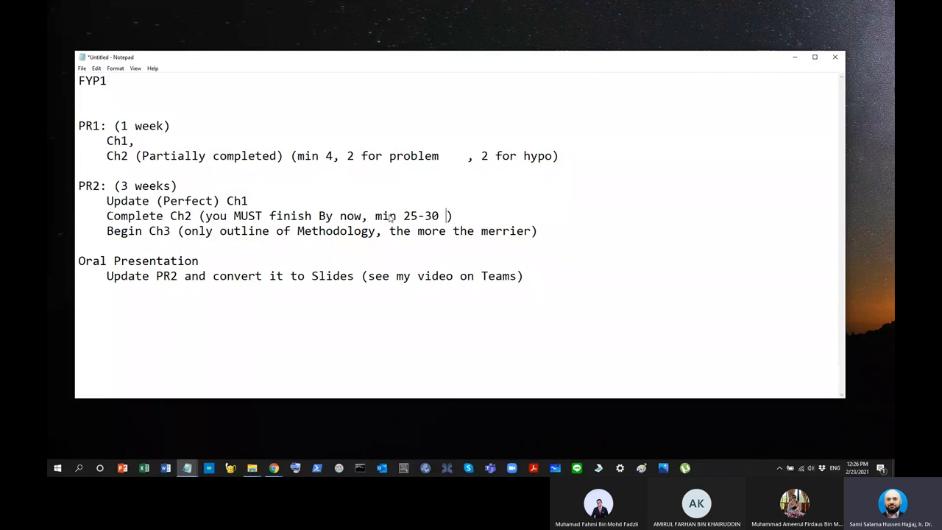
{"action": "type", "text": "reviews"}
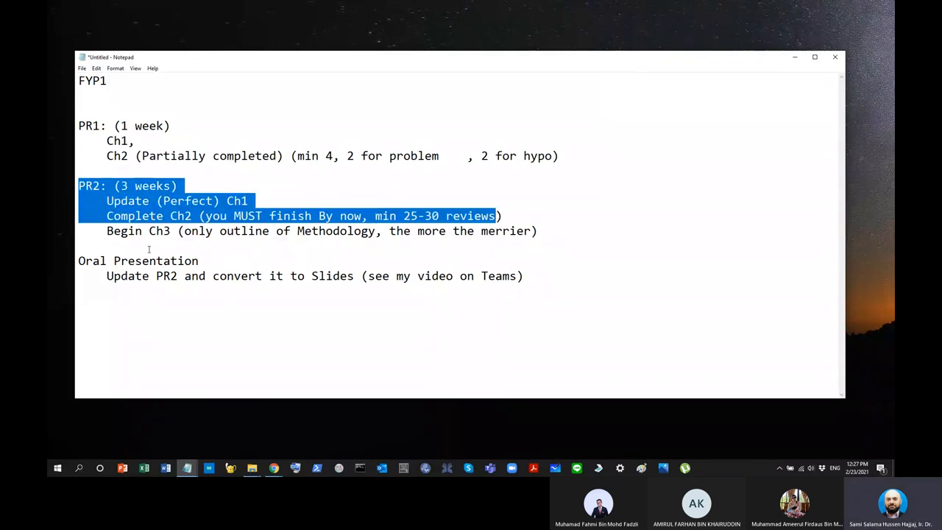
{"action": "left_click", "coordinate": [155, 300]}
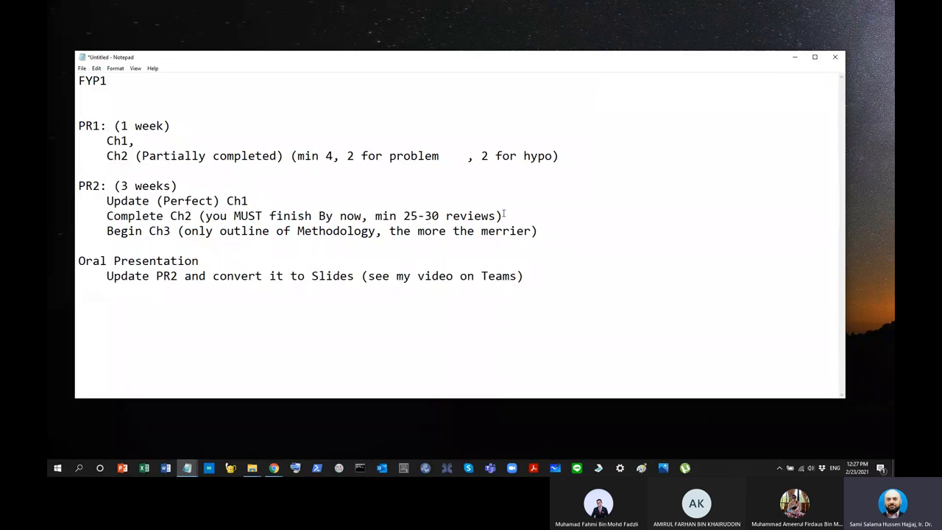
{"action": "left_click_drag", "start_coordinate": [106, 200], "coordinate": [503, 215]}
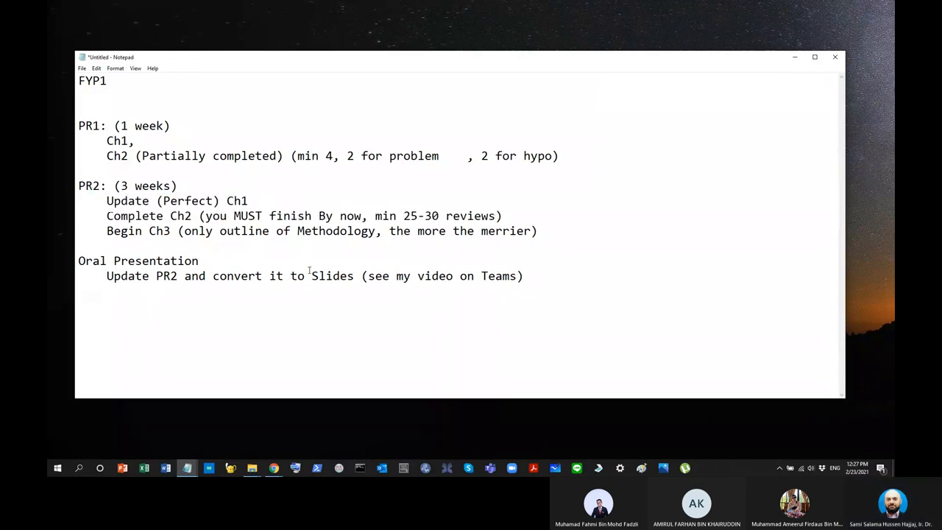
{"action": "left_click_drag", "start_coordinate": [106, 229], "coordinate": [333, 230]}
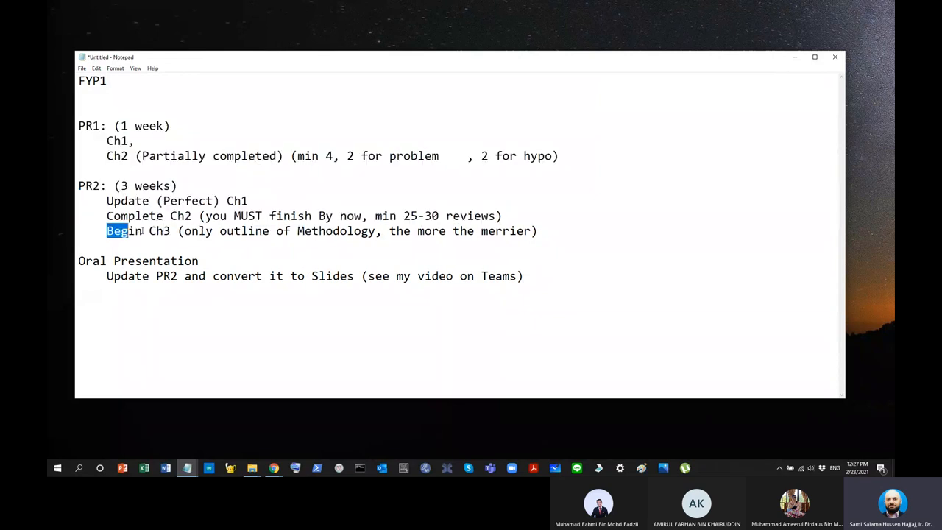
{"action": "left_click_drag", "start_coordinate": [106, 230], "coordinate": [544, 229]}
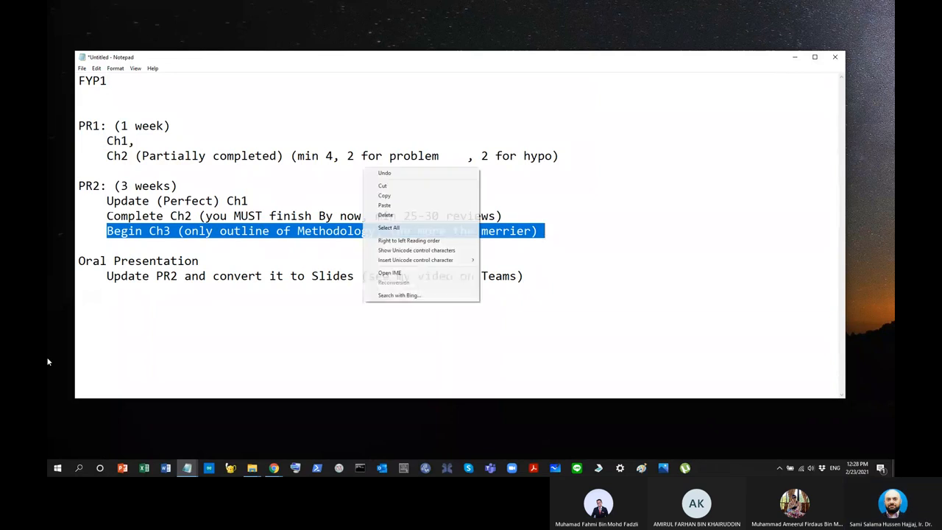
- Append the note '(last 2 week)' to the Oral Presentation heading, briefly highlighting PR2 through Oral Presentation
{"action": "left_click", "coordinate": [209, 249]}
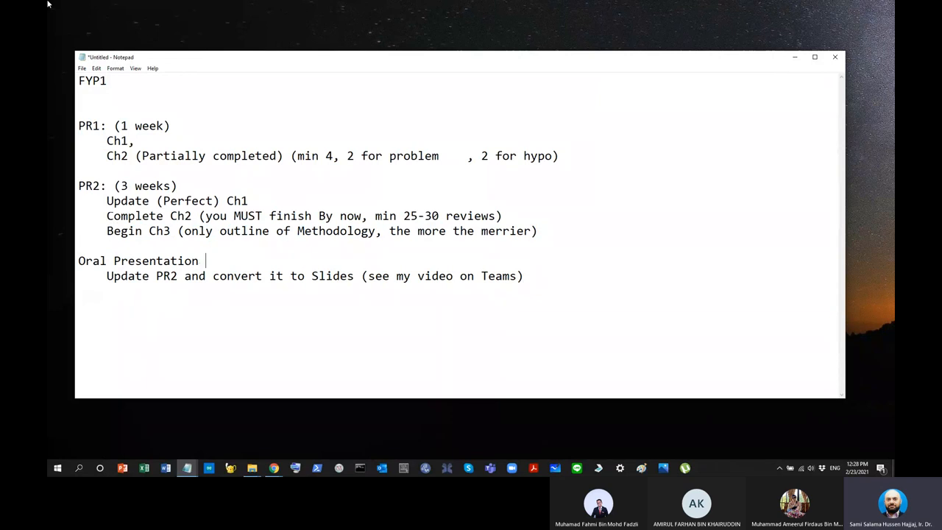
{"action": "type", "text": "("}
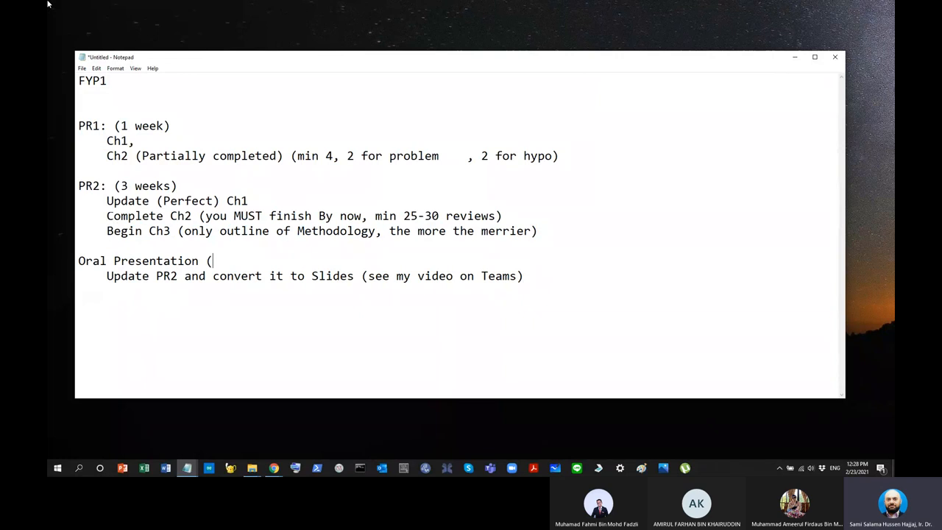
{"action": "type", "text": "1s"}
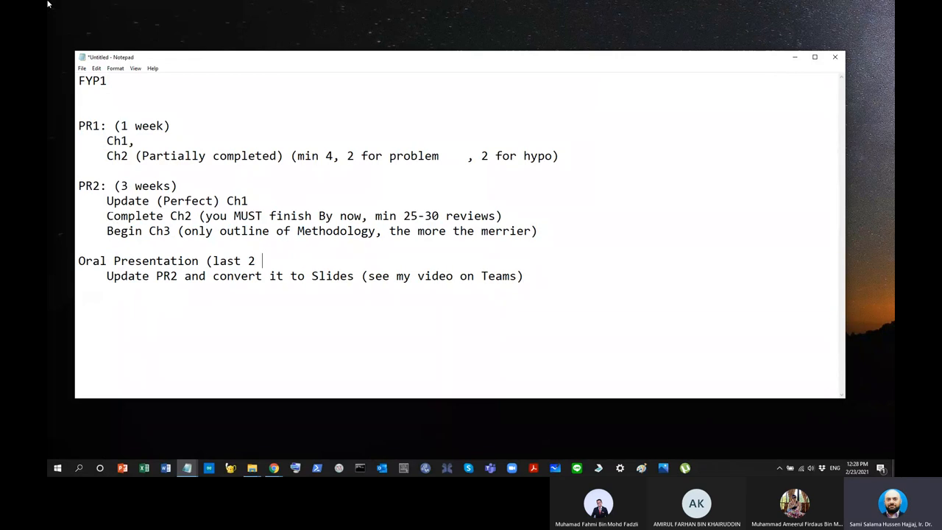
{"action": "type", "text": "week)"}
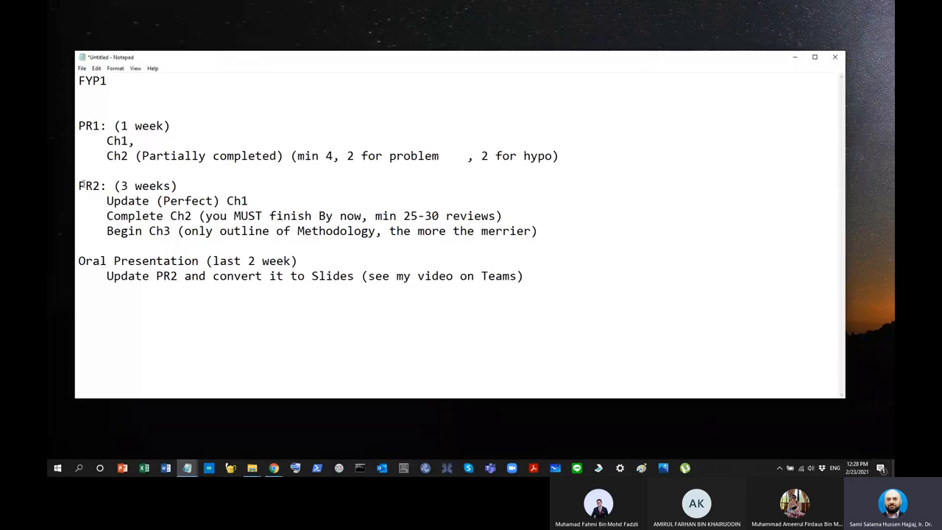
{"action": "left_click_drag", "start_coordinate": [80, 185], "coordinate": [297, 261]}
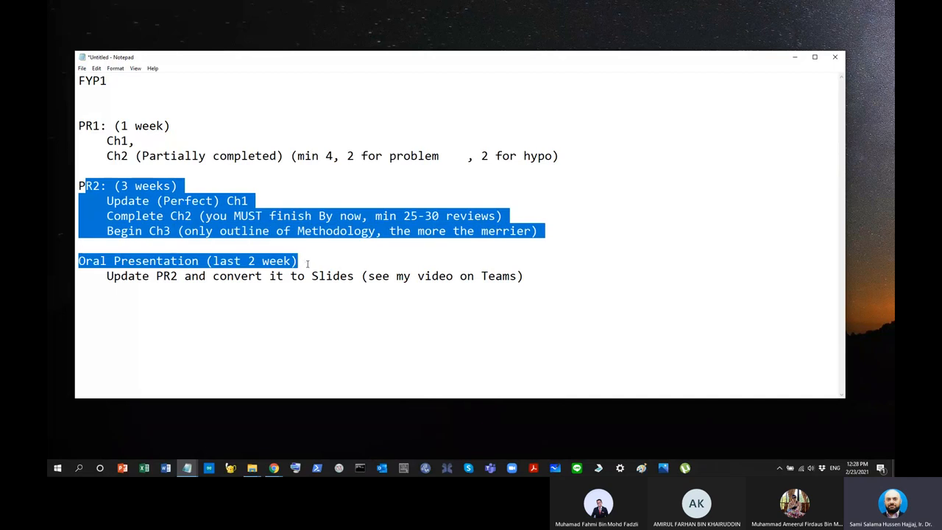
{"action": "left_click", "coordinate": [300, 261]}
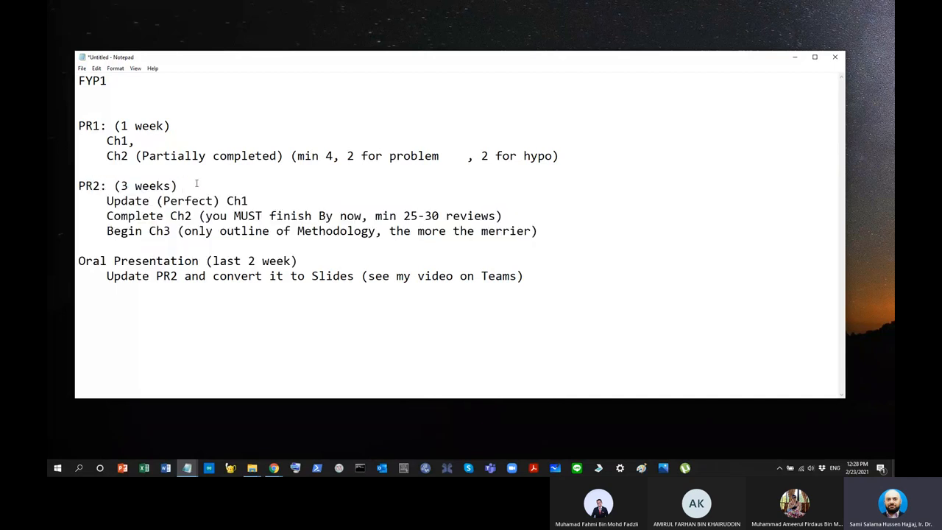
- Add the date '29 Marc' after 'PR2: (3 weeks)' and remove the '(last 2 week)' note from Oral Presentation
{"action": "left_click", "coordinate": [184, 185]}
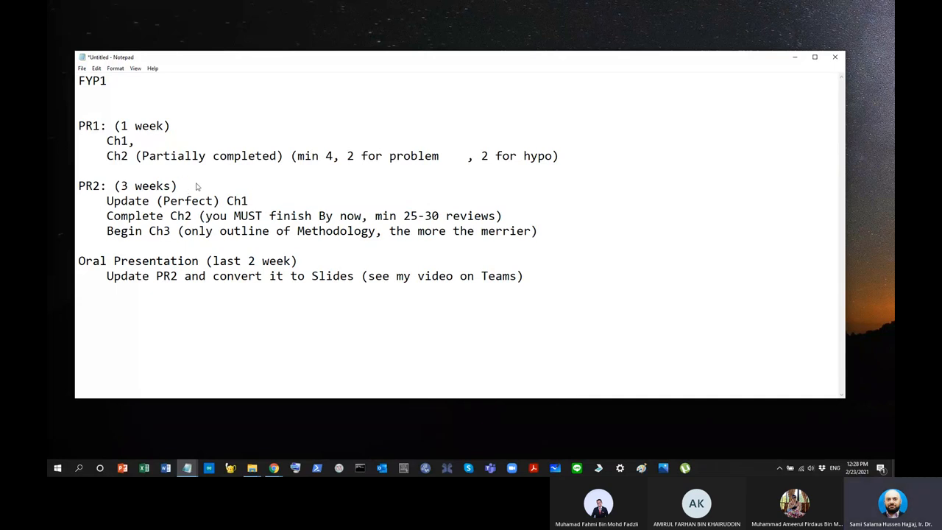
{"action": "type", "text": "1s"}
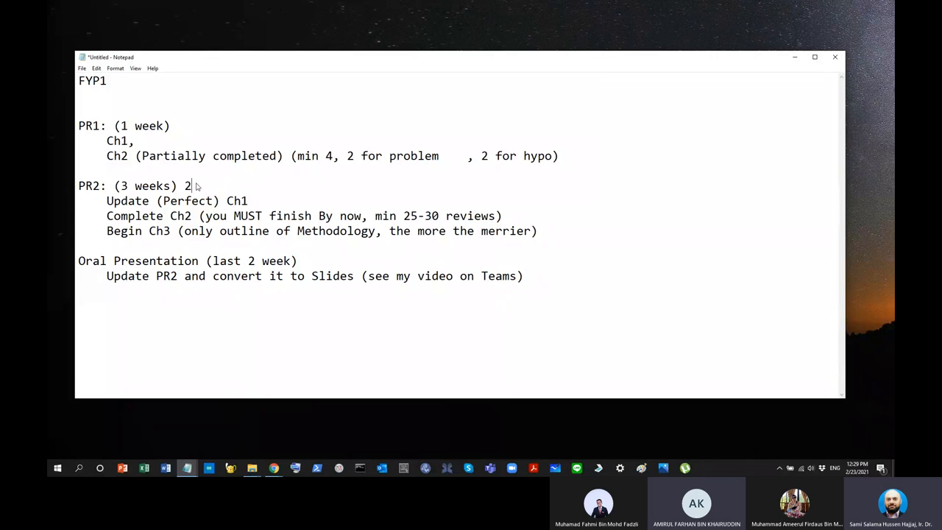
{"action": "type", "text": "5"}
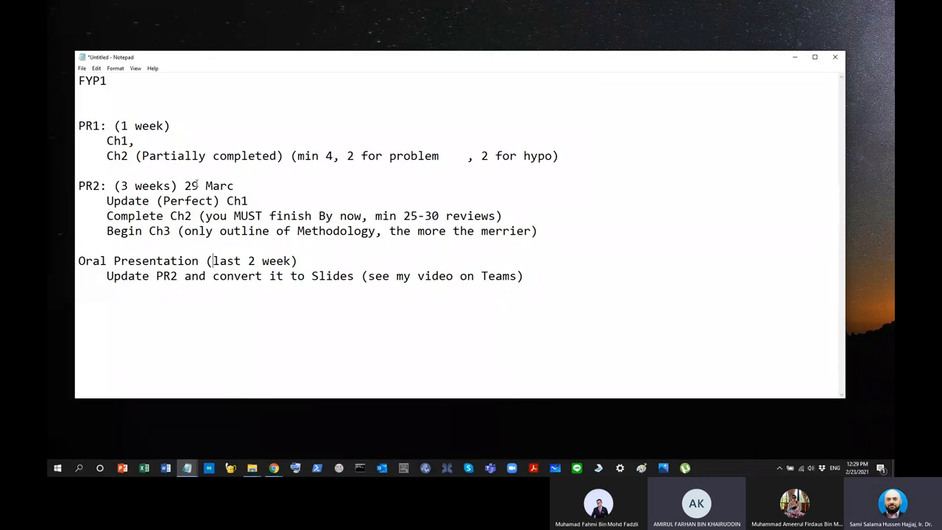
{"action": "left_click", "coordinate": [206, 260]}
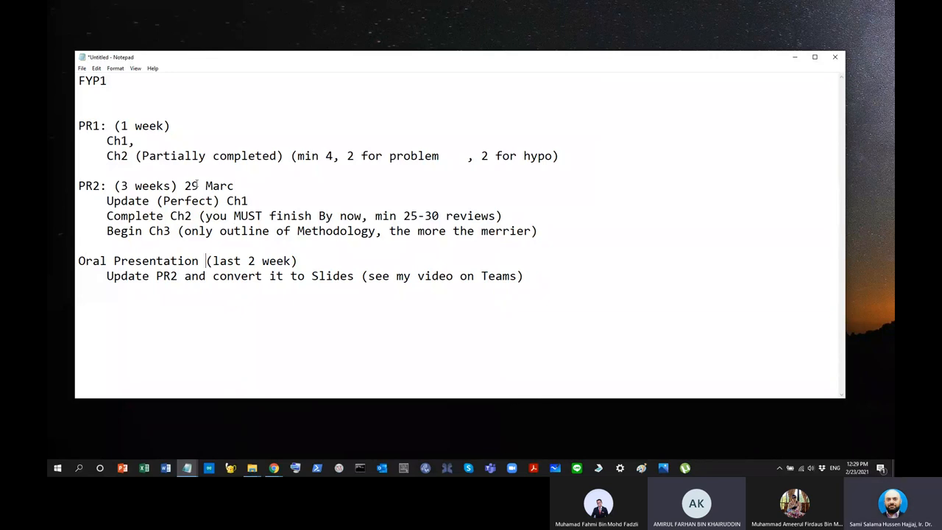
{"action": "double_click", "coordinate": [223, 260]}
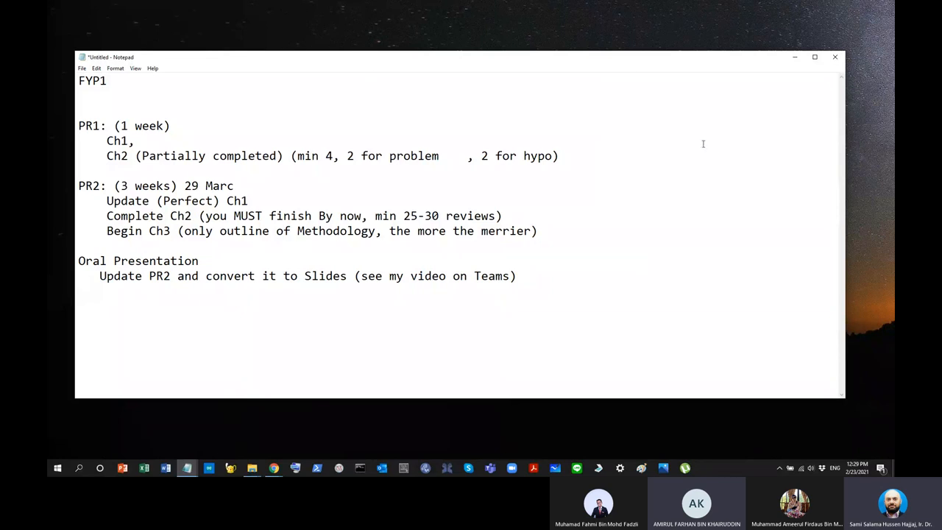
- Bring up the Excel schedule workbook from the taskbar
{"action": "left_click", "coordinate": [145, 468]}
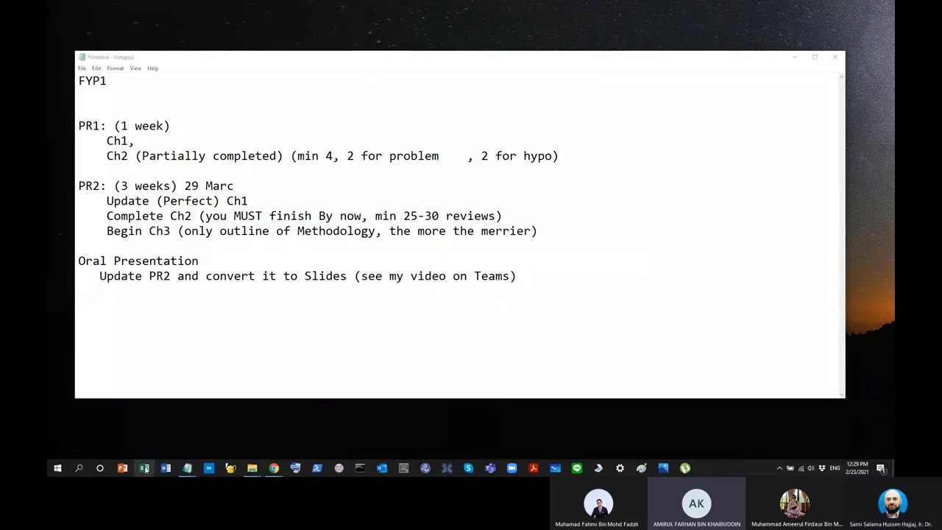
{"action": "right_click", "coordinate": [144, 468]}
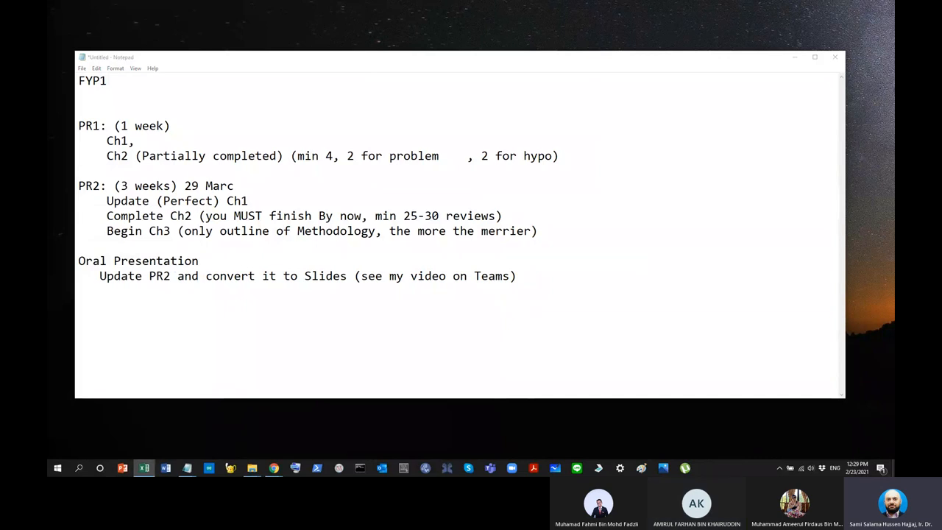
{"action": "left_click", "coordinate": [144, 468]}
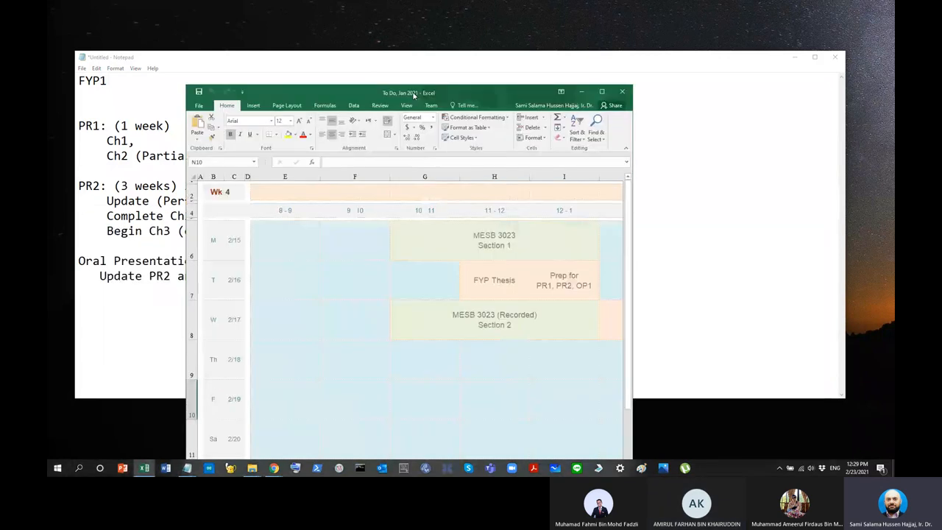
- Review the W13 sheet in the maximized Excel schedule, then return to the Notepad outline
{"action": "left_click", "coordinate": [600, 92]}
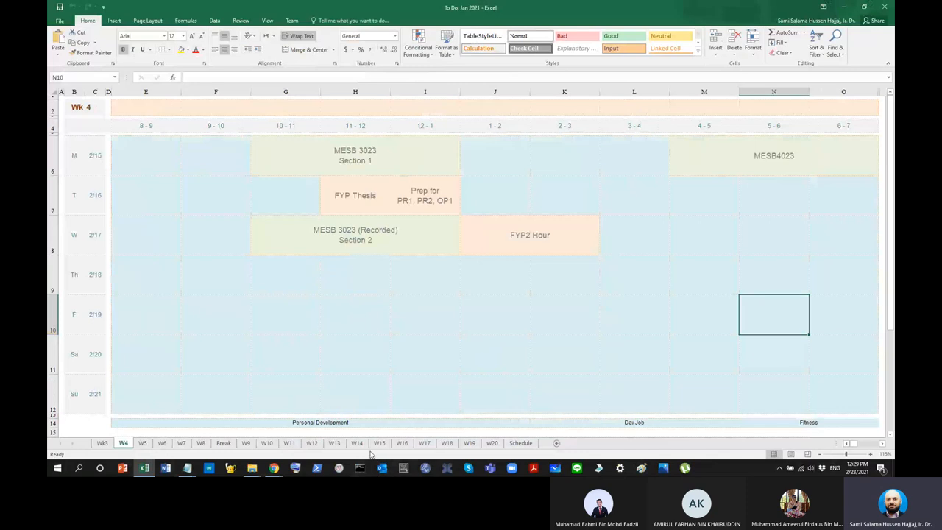
{"action": "left_click", "coordinate": [334, 441]}
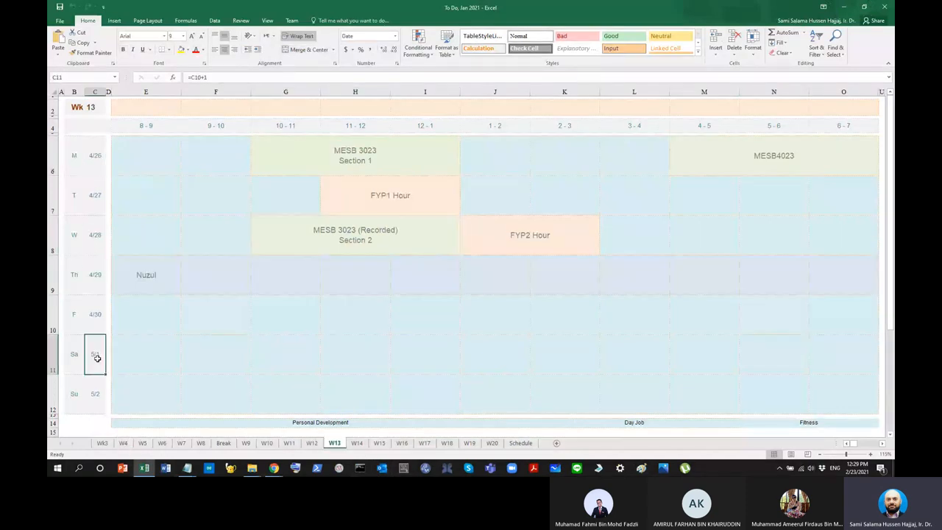
{"action": "left_click", "coordinate": [186, 468]}
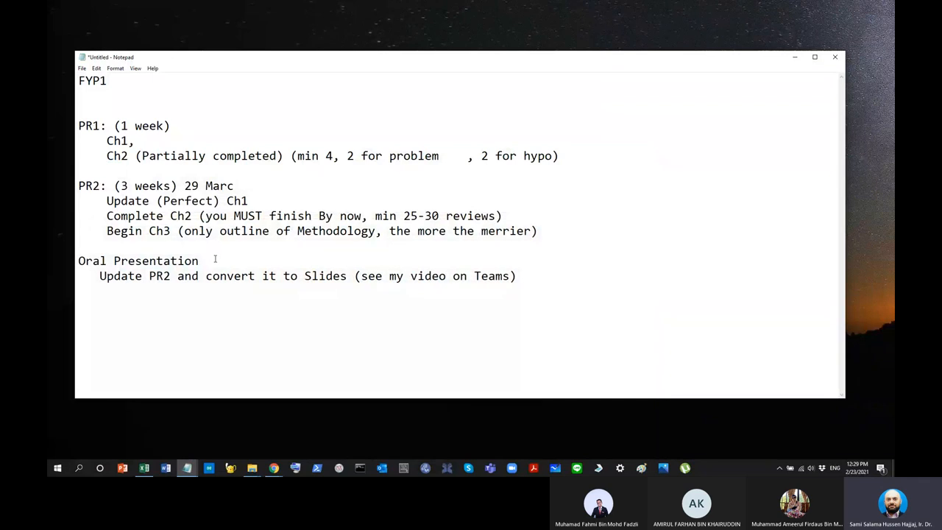
{"action": "type", "text": "28 Apr"}
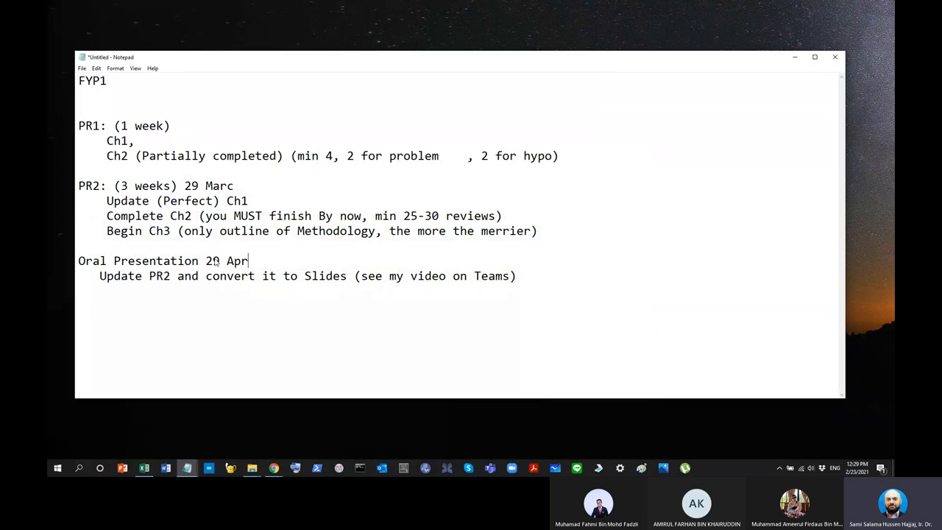
{"action": "type", "text": "il"}
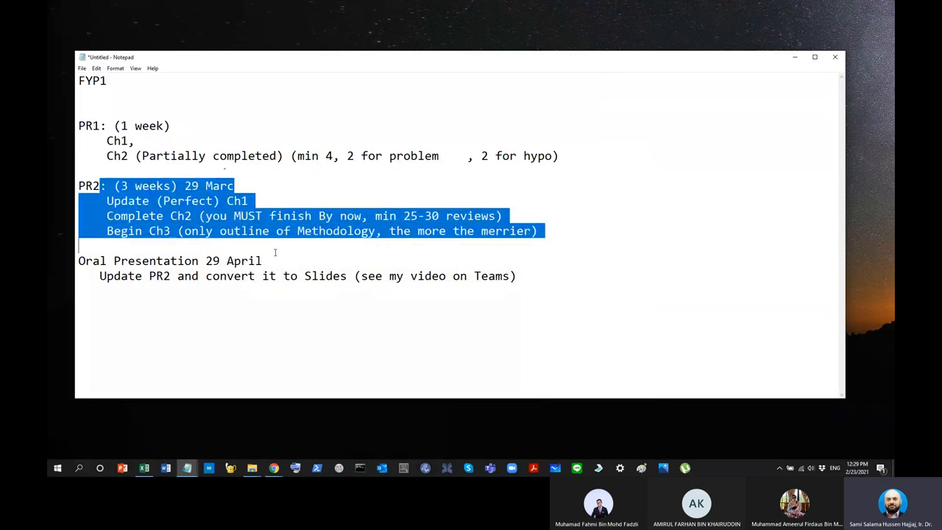
{"action": "left_click", "coordinate": [269, 253]}
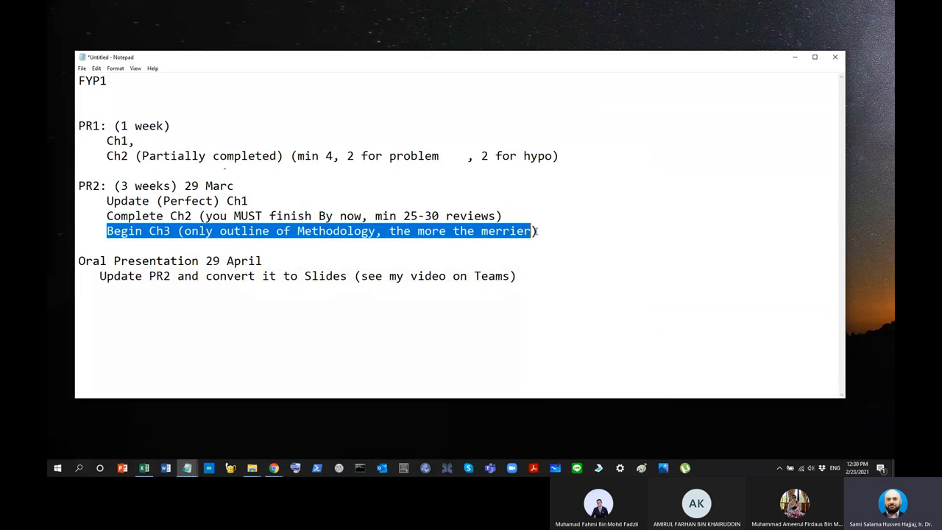
{"action": "left_click", "coordinate": [507, 215]}
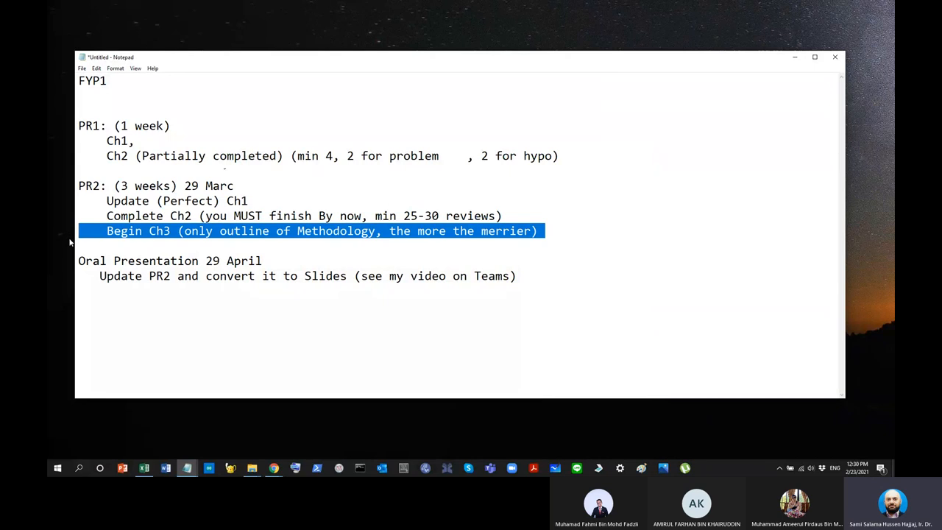
{"action": "mouse_move", "coordinate": [276, 283]}
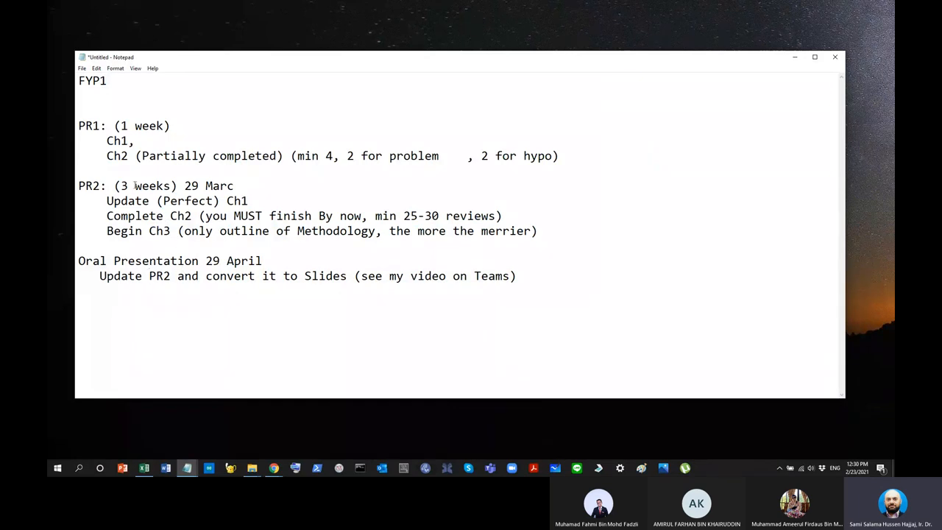
{"action": "left_click_drag", "start_coordinate": [120, 200], "coordinate": [106, 215]}
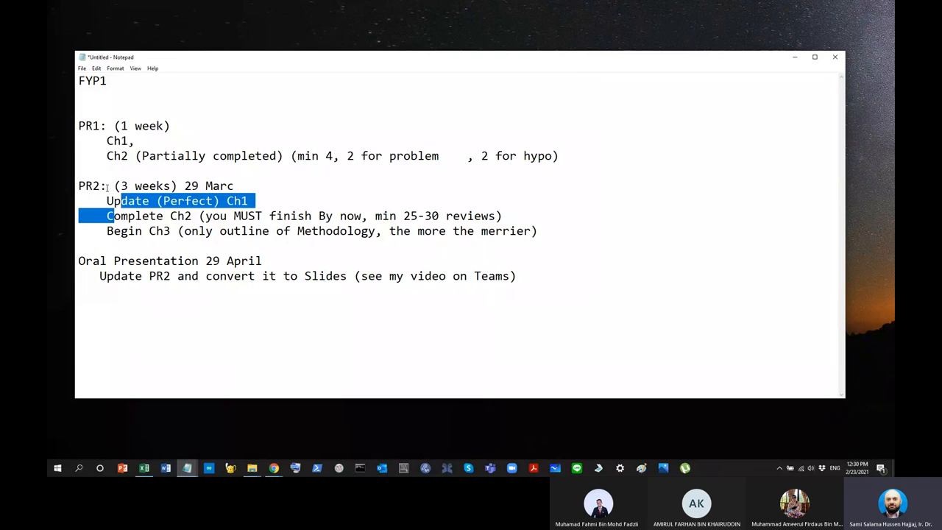
{"action": "left_click", "coordinate": [176, 287]}
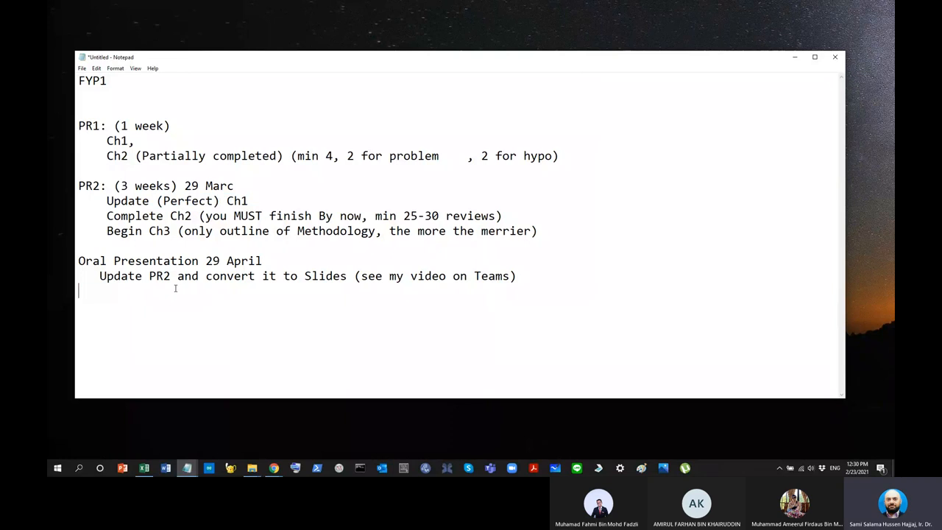
{"action": "mouse_move", "coordinate": [161, 104]}
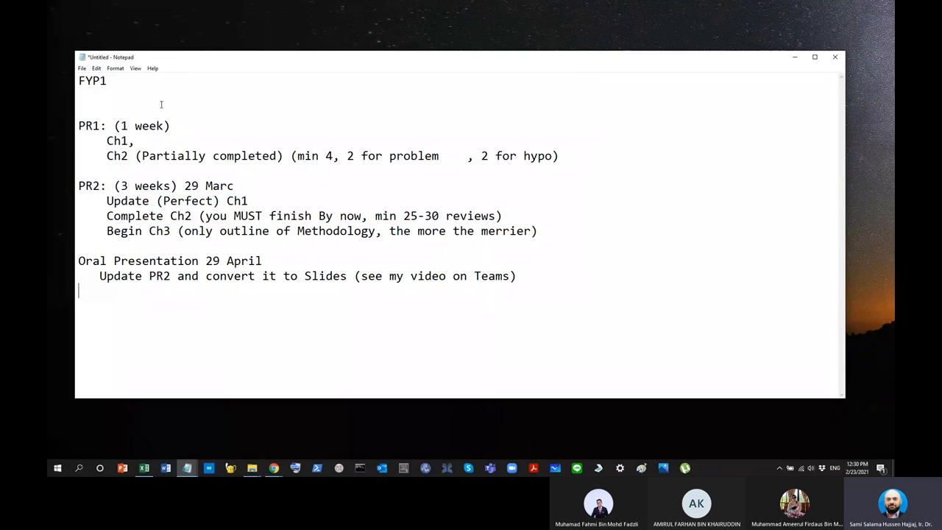
- Add a Chp1/Chp2 section stating 'Have understanding of Method'
{"action": "left_click_drag", "start_coordinate": [78, 125], "coordinate": [176, 200]}
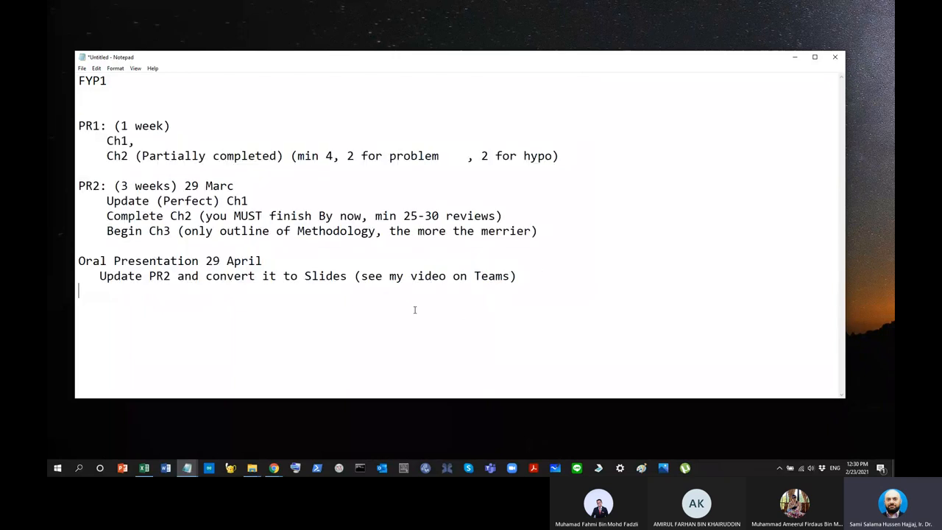
{"action": "mouse_move", "coordinate": [333, 305]}
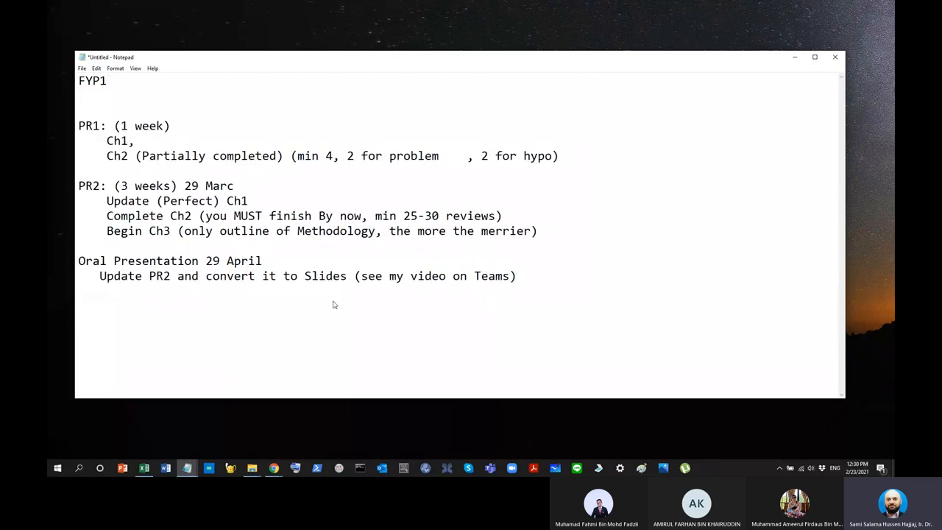
{"action": "type", "text": "Cha"}
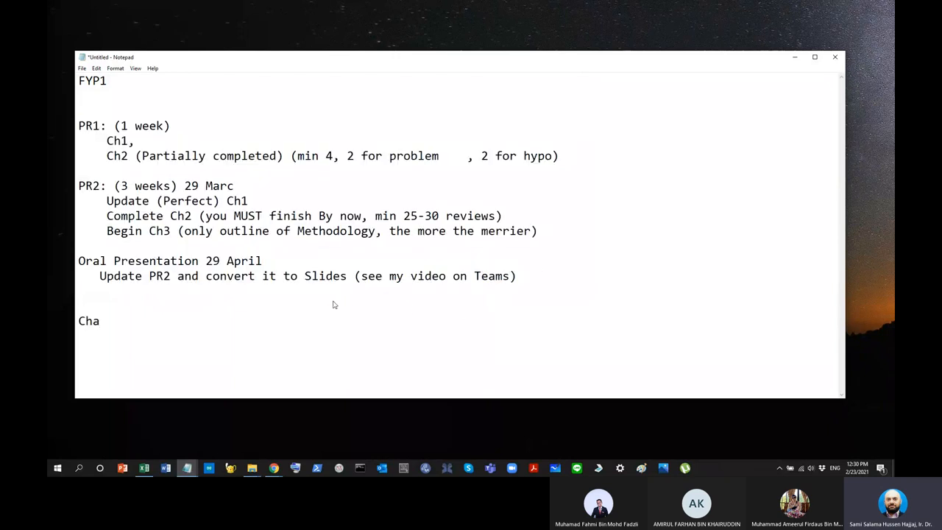
{"action": "type", "text": "p1"}
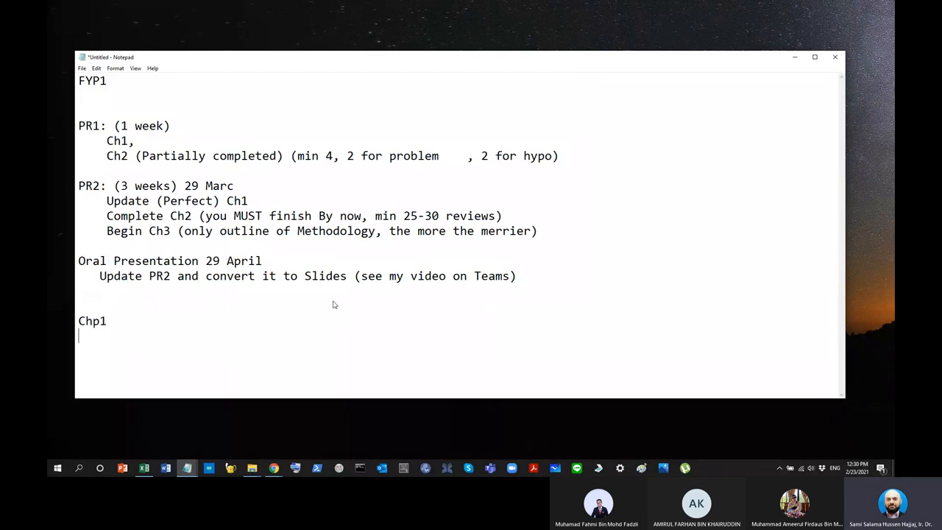
{"action": "type", "text": "Chp2"}
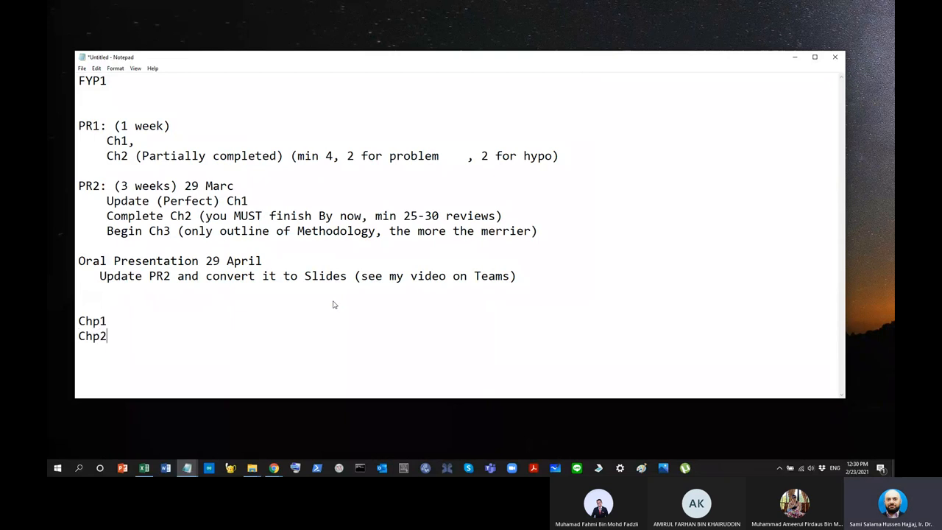
{"action": "type", "text": "Have a clear uy"}
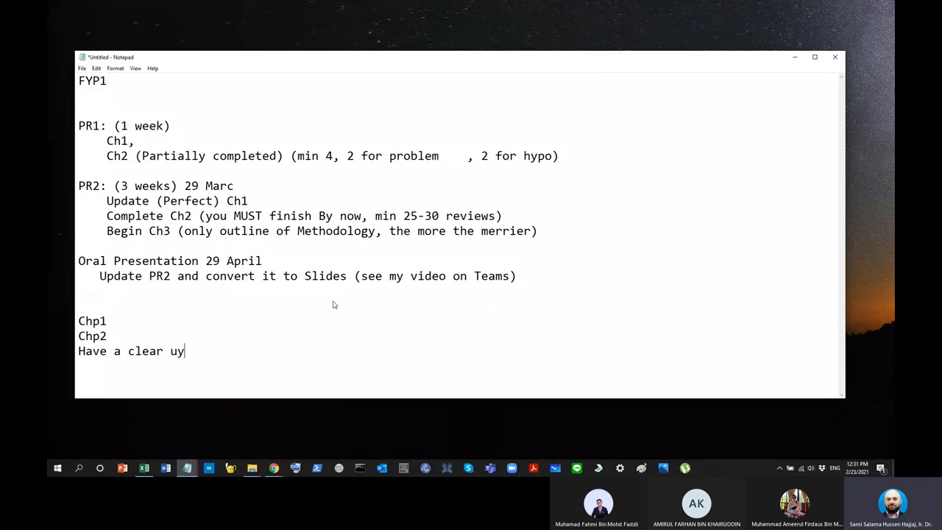
{"action": "type", "text": "nder"}
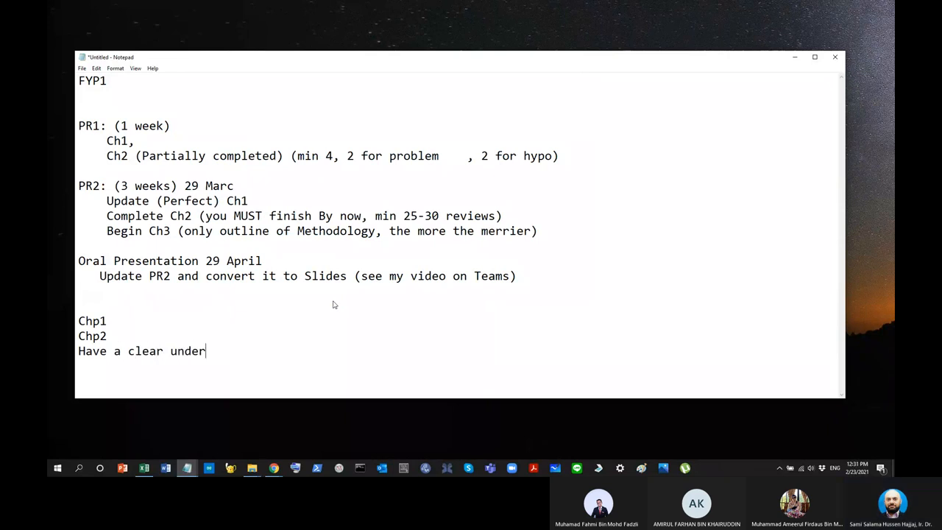
{"action": "type", "text": "standing of M"}
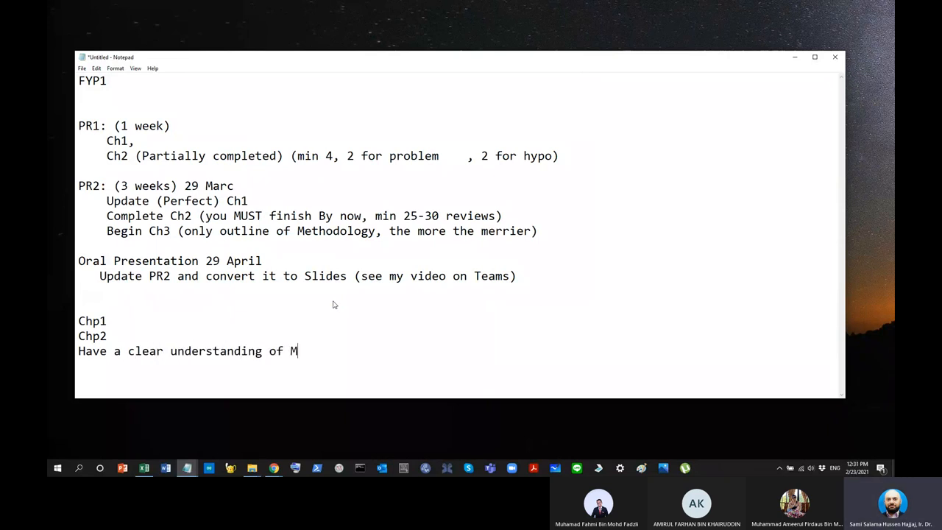
{"action": "type", "text": "etho"}
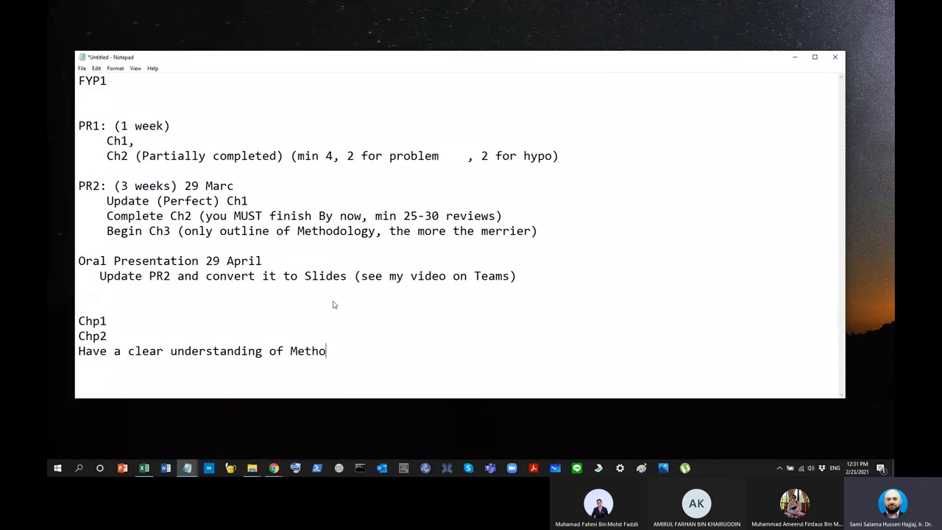
{"action": "type", "text": "d"}
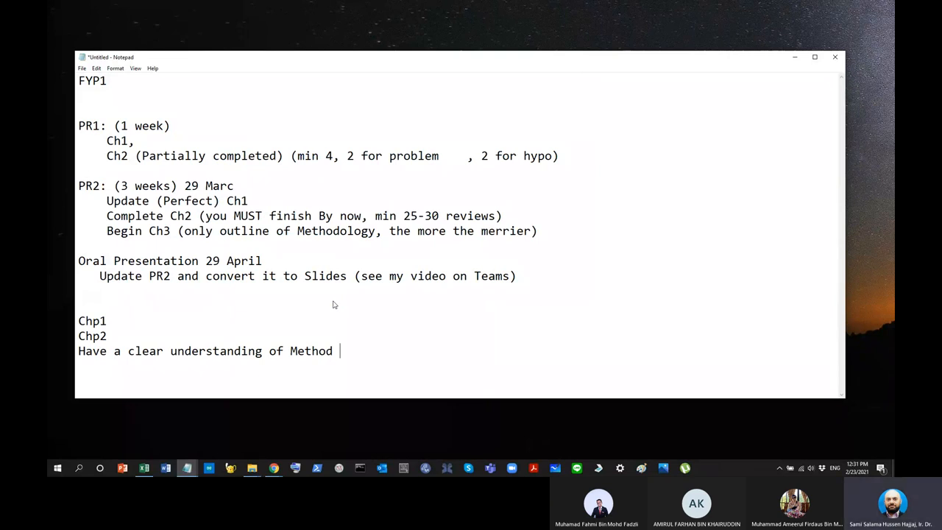
- List the Method items: identified components, algorithm and testing procedure
{"action": "key", "text": "enter"}
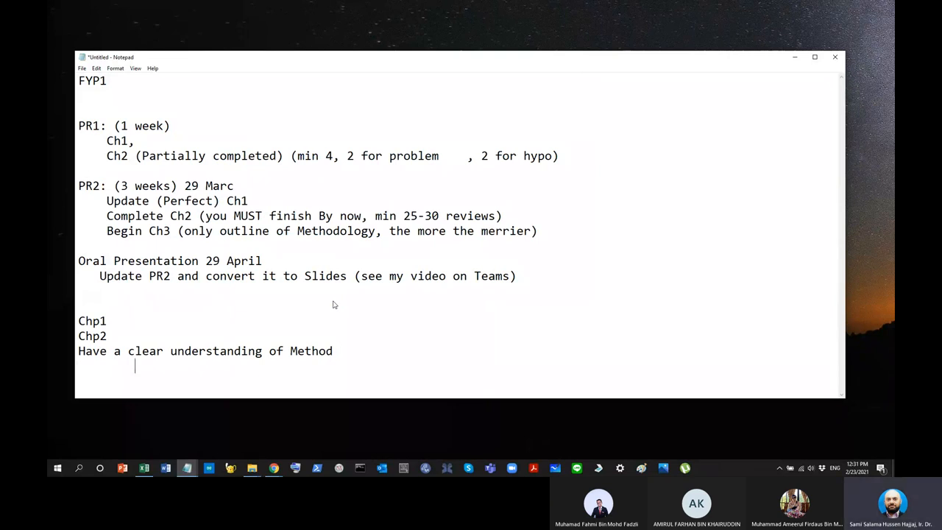
{"action": "type", "text": "ide"}
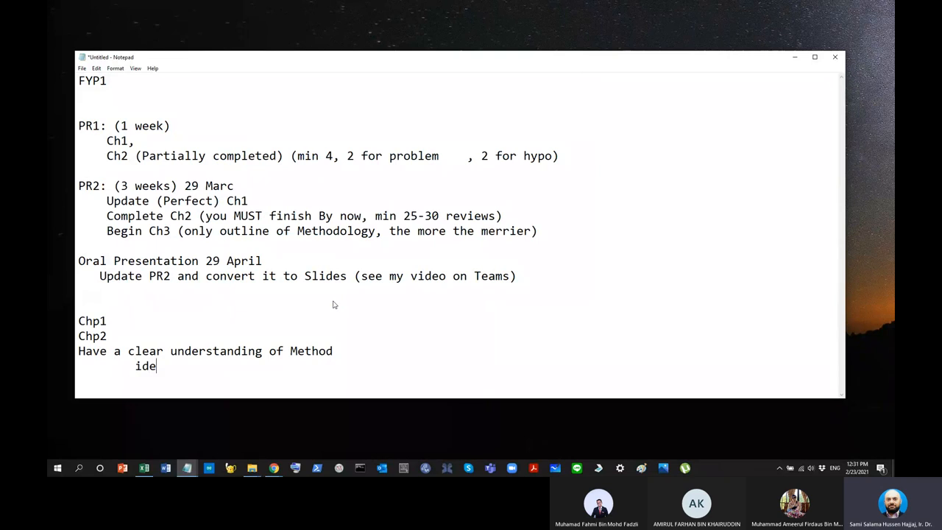
{"action": "type", "text": "nti"}
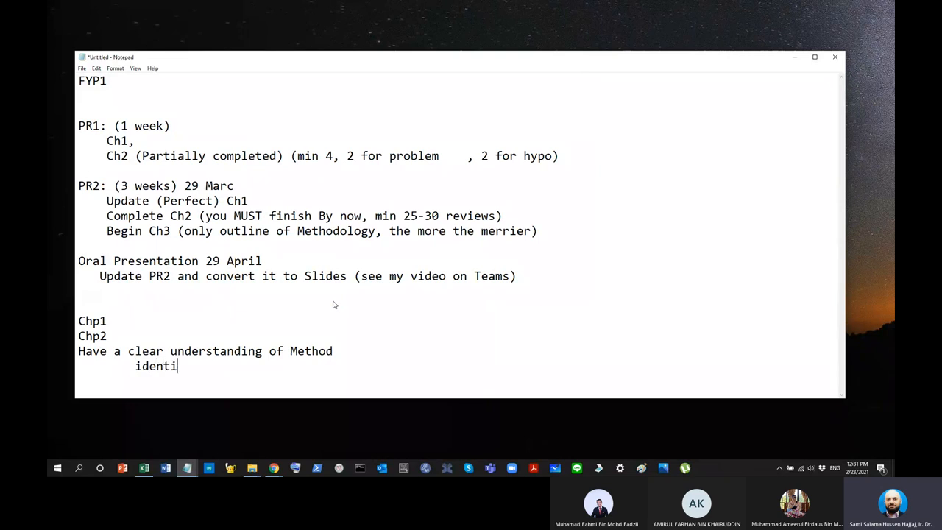
{"action": "type", "text": "fied compo"}
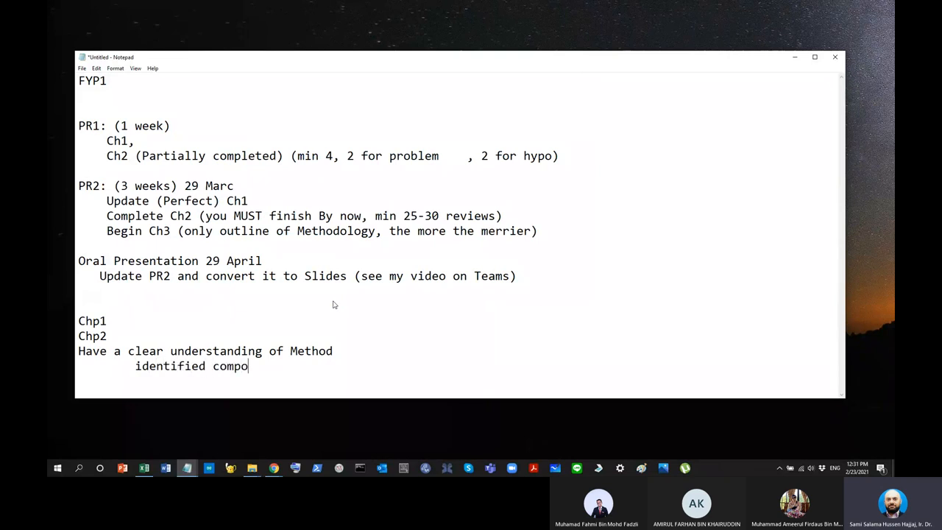
{"action": "type", "text": "nents"}
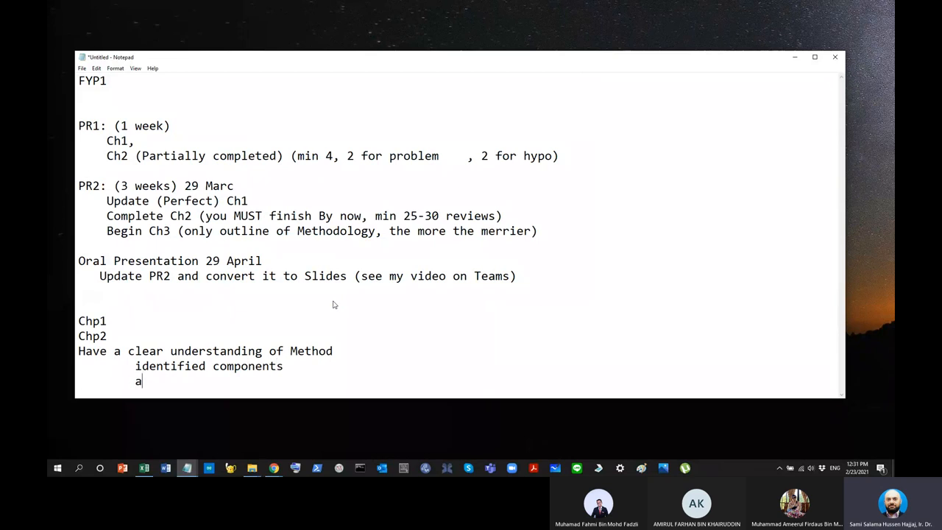
{"action": "type", "text": "lgro"}
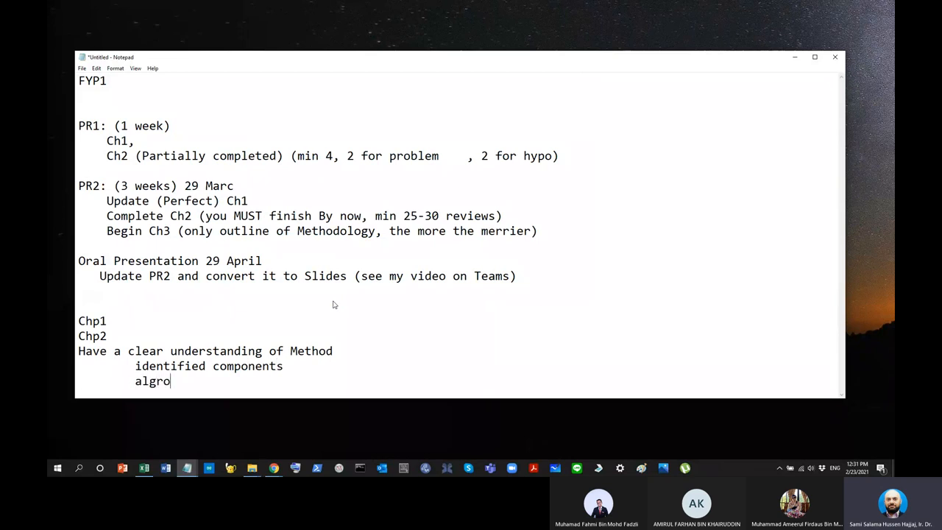
{"action": "key", "text": "Backspace"}
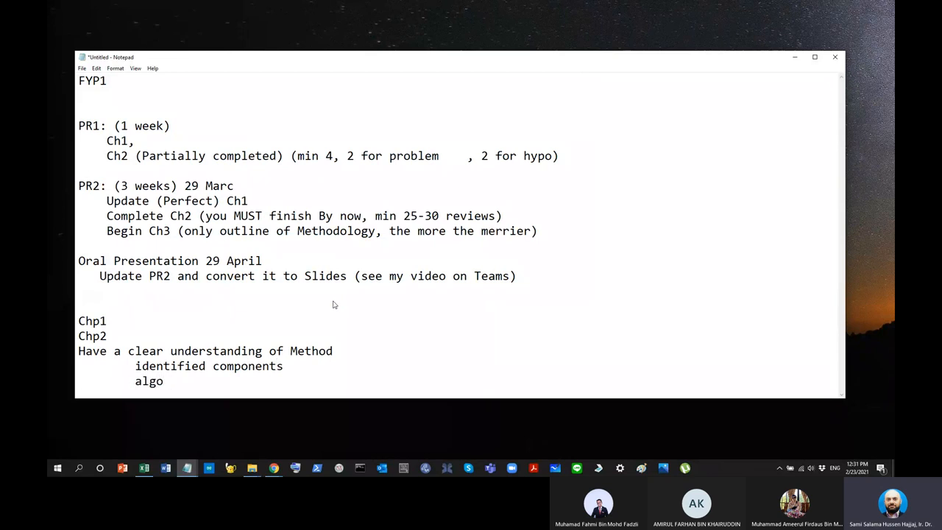
{"action": "type", "text": "rithmn"}
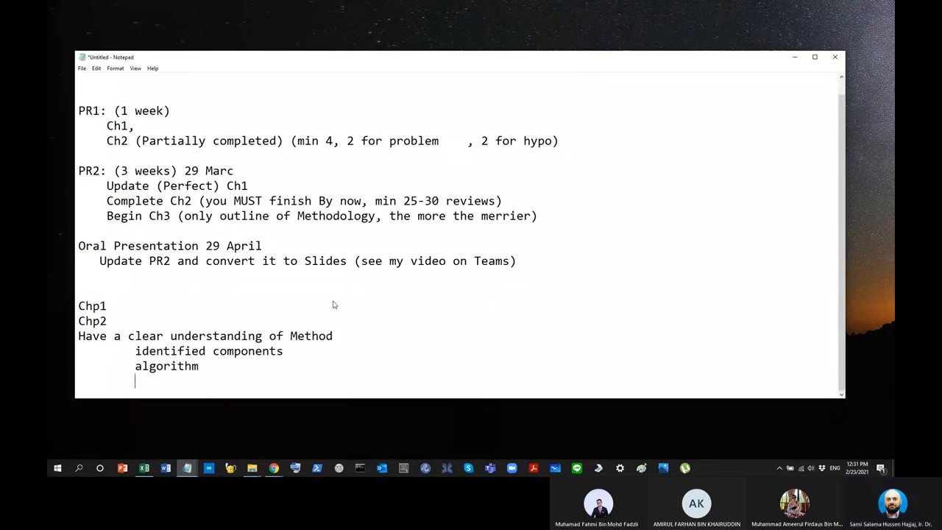
{"action": "type", "text": "test"}
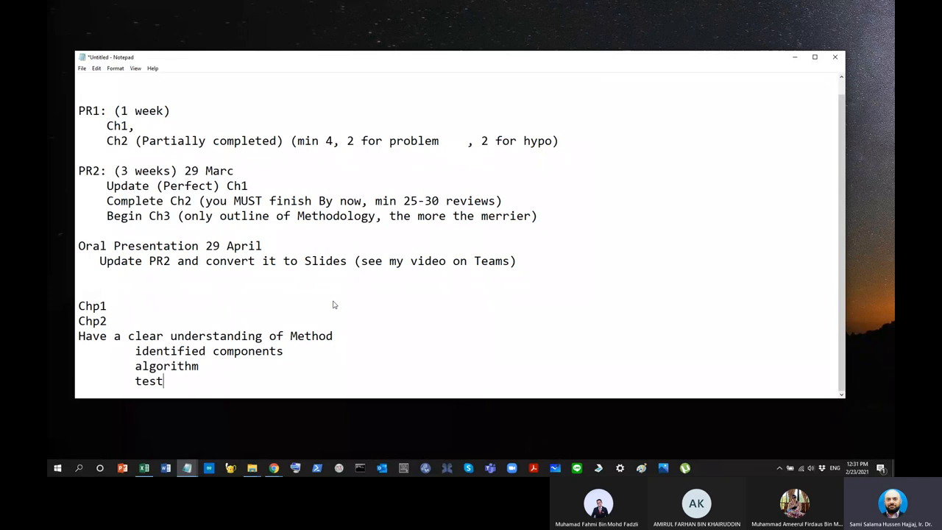
{"action": "type", "text": "ing proces"}
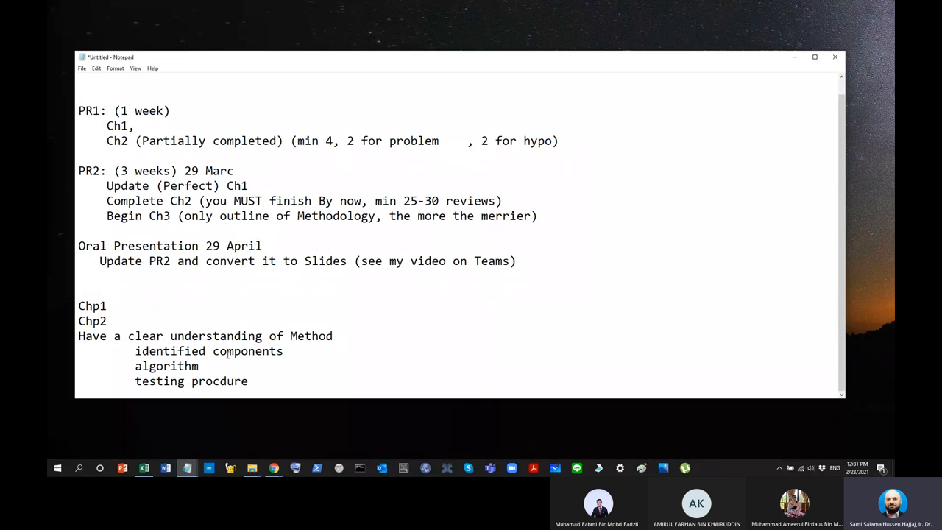
{"action": "key", "text": "ctrl+a"}
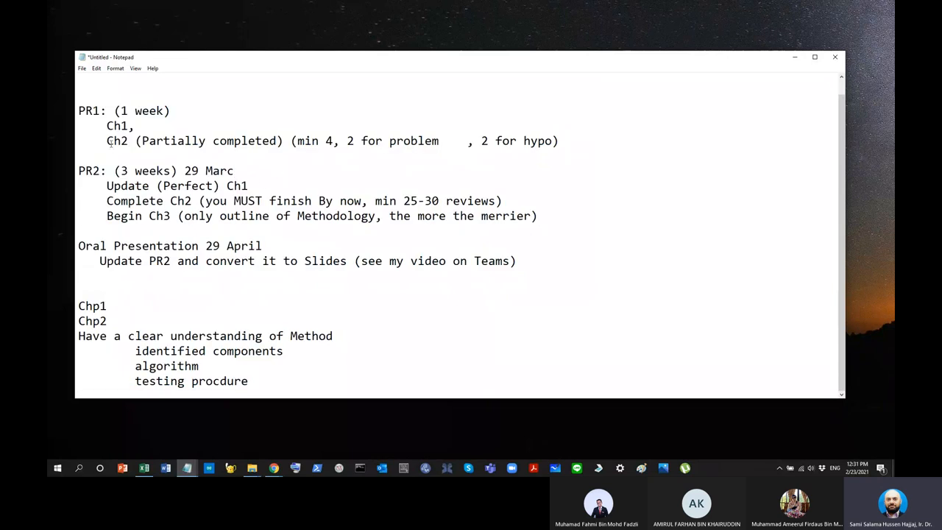
{"action": "key", "text": "ctrl+a"}
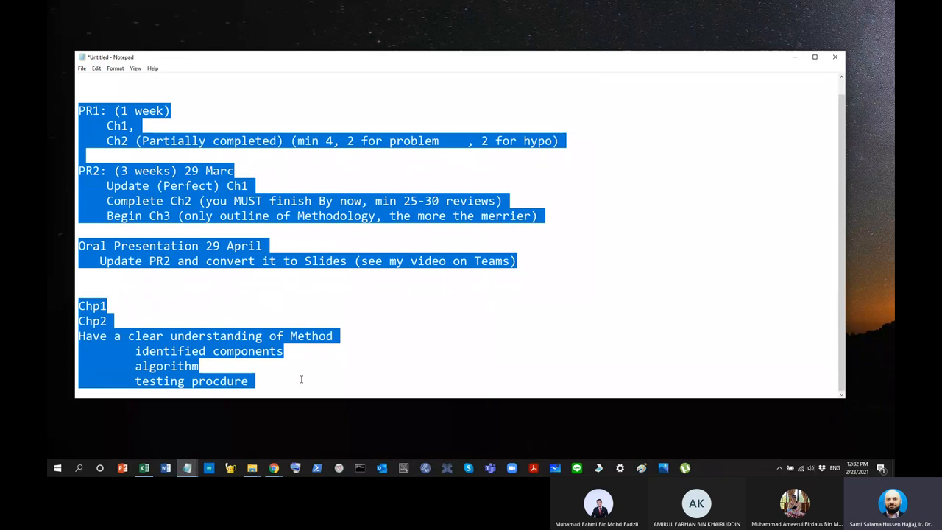
{"action": "left_click", "coordinate": [144, 186]}
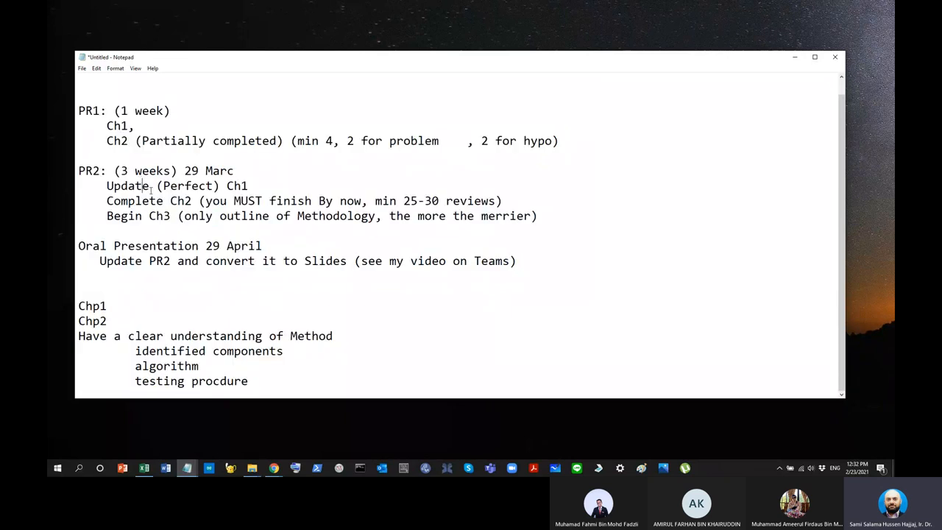
{"action": "mouse_move", "coordinate": [582, 136]}
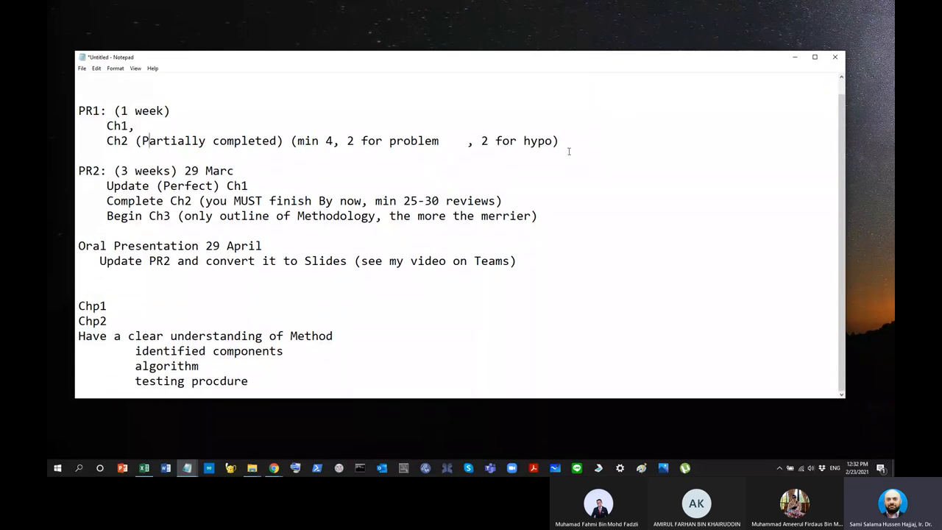
- Add an unindented 'Gantt-Chart (FYP1)' line after PR1's Ch2 item
{"action": "key", "text": "enter"}
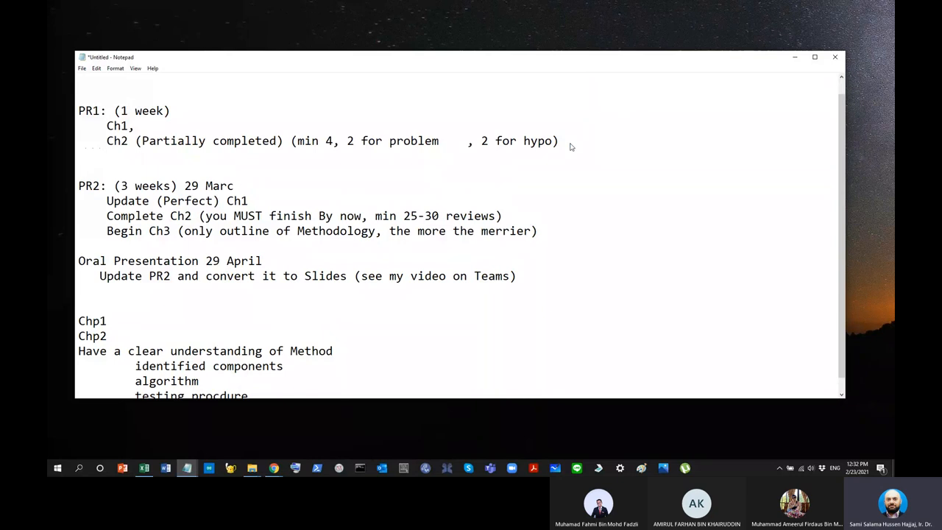
{"action": "type", "text": "Gantt-"}
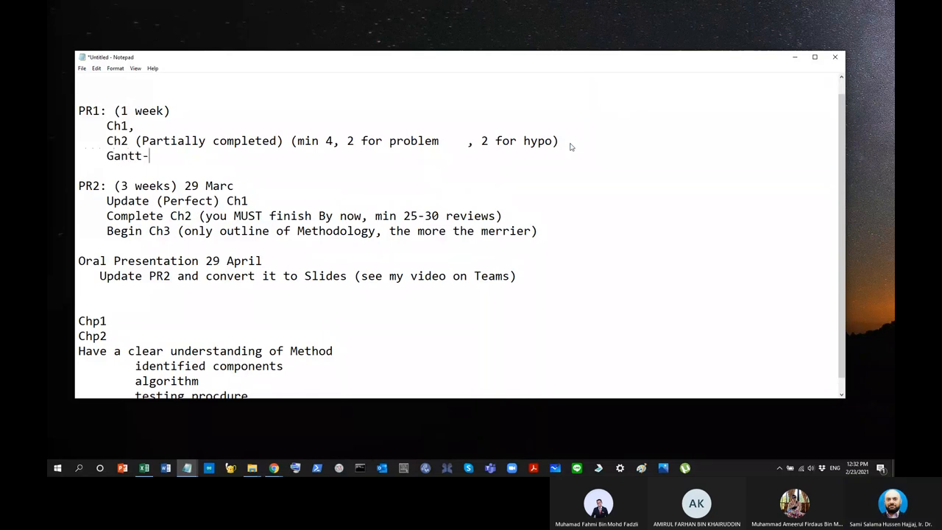
{"action": "type", "text": "Char"}
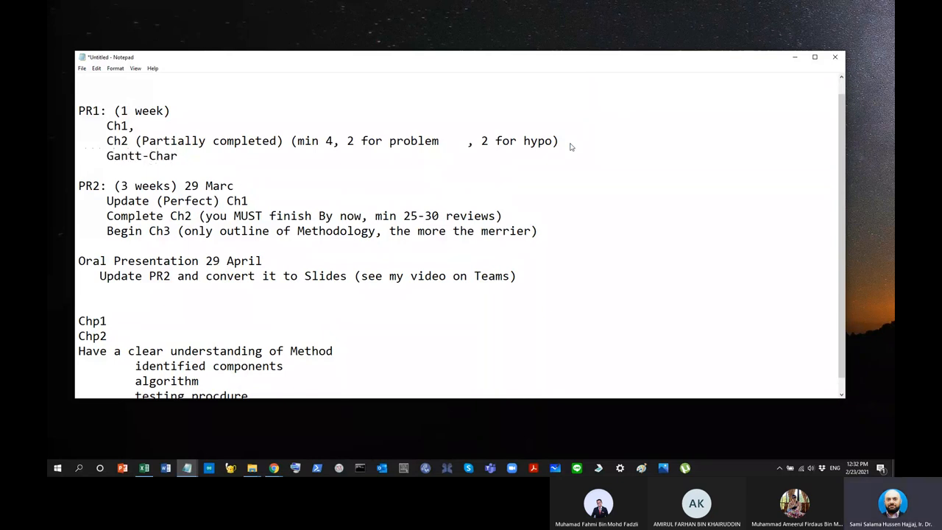
{"action": "type", "text": "t"}
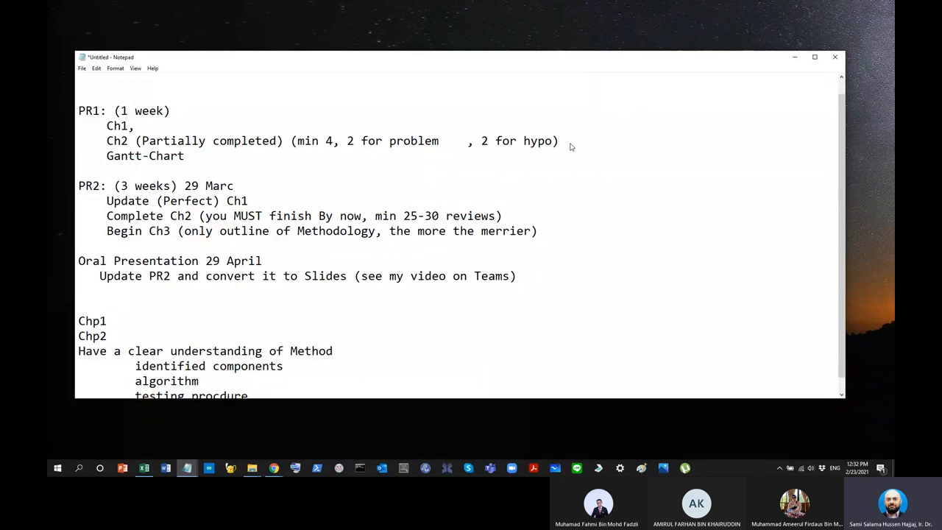
{"action": "left_click", "coordinate": [192, 156]}
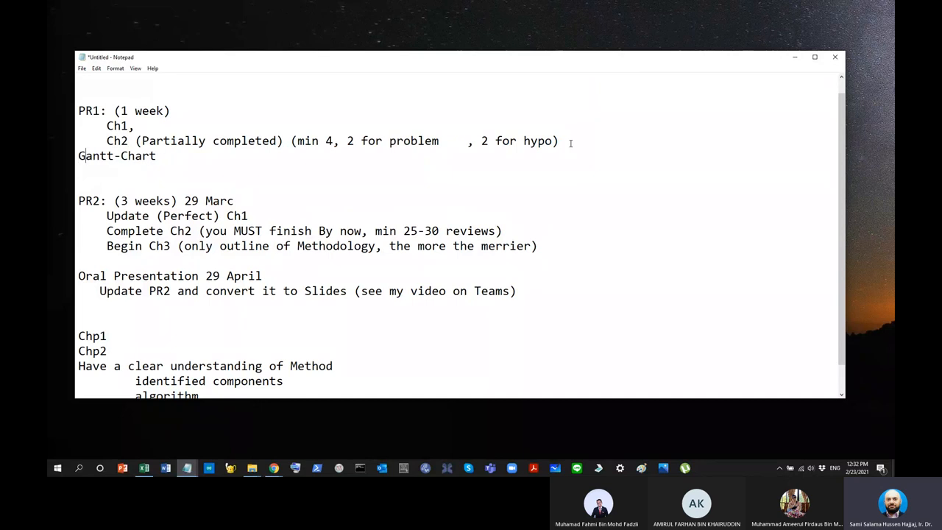
{"action": "key", "text": "enter"}
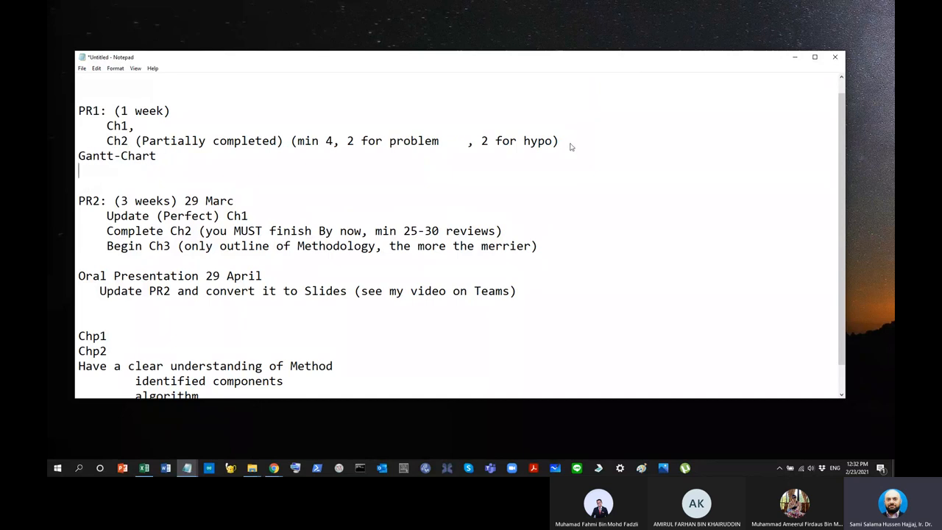
{"action": "type", "text": "("}
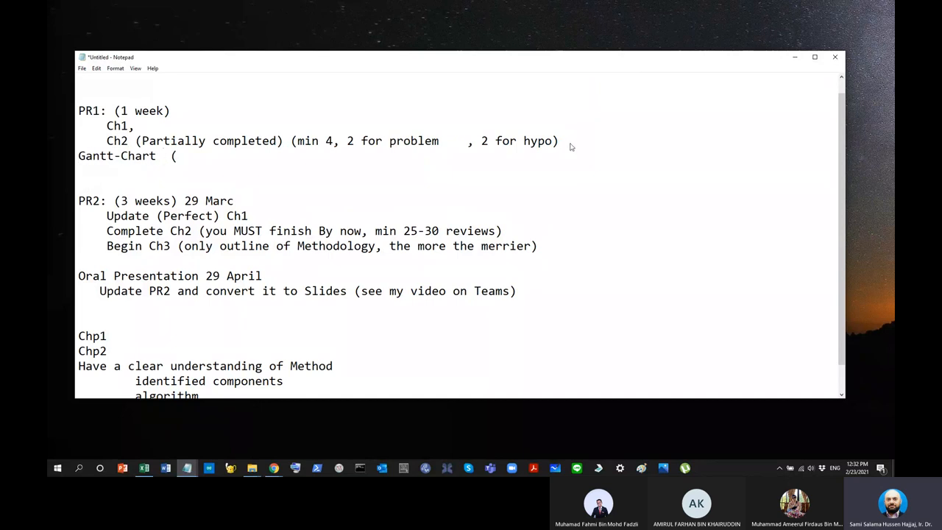
{"action": "type", "text": "Sem1)"}
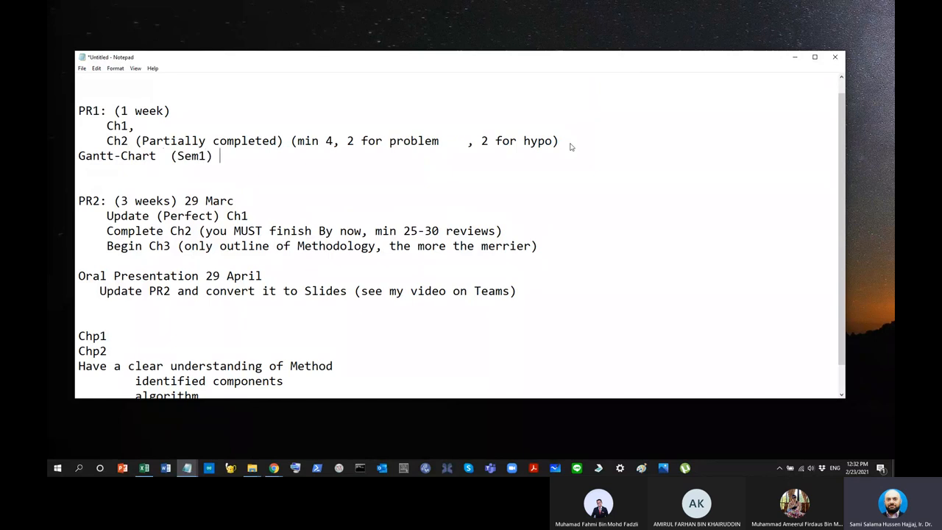
{"action": "type", "text": "FY"}
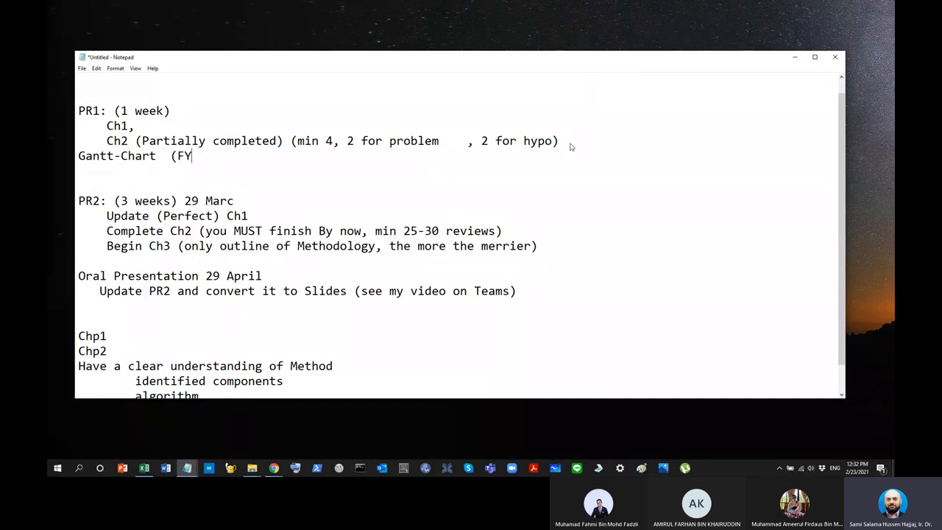
{"action": "type", "text": "P1)"}
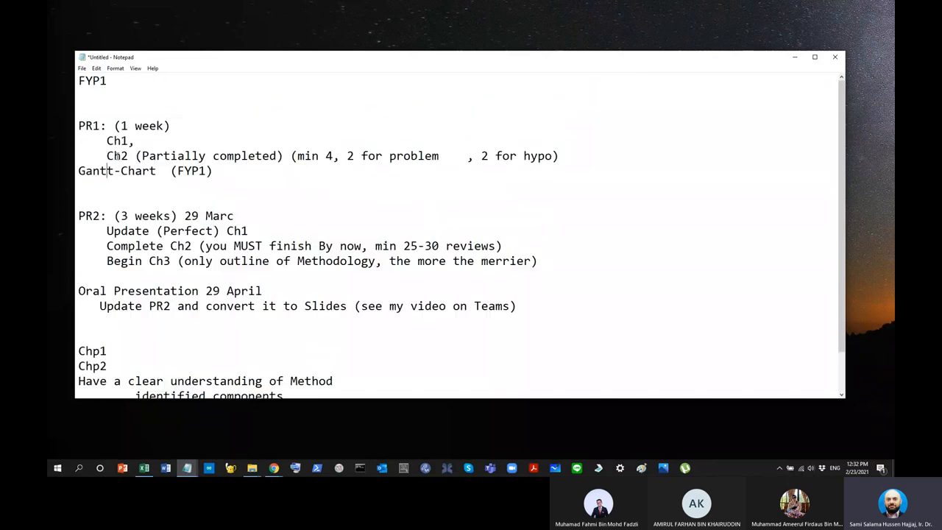
{"action": "scroll", "scroll_direction": "down", "scroll_amount": 3}
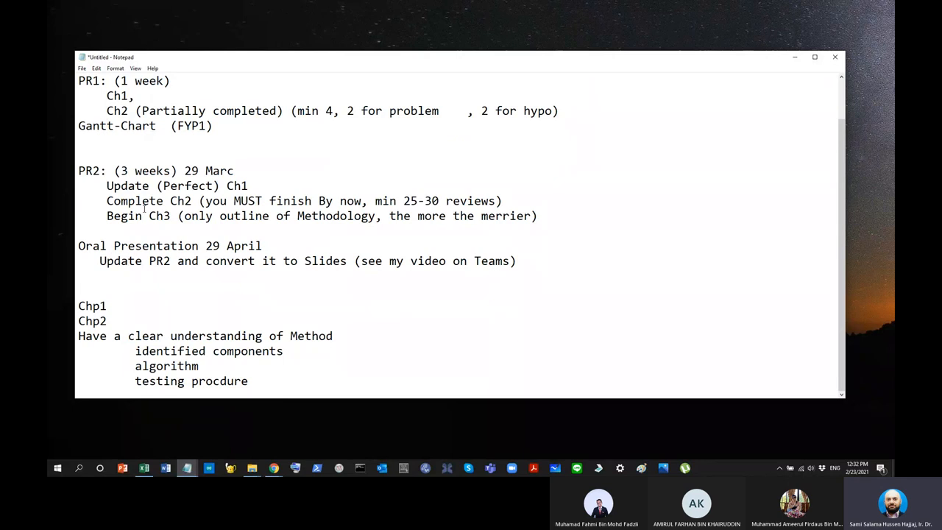
{"action": "triple_click", "coordinate": [294, 201]}
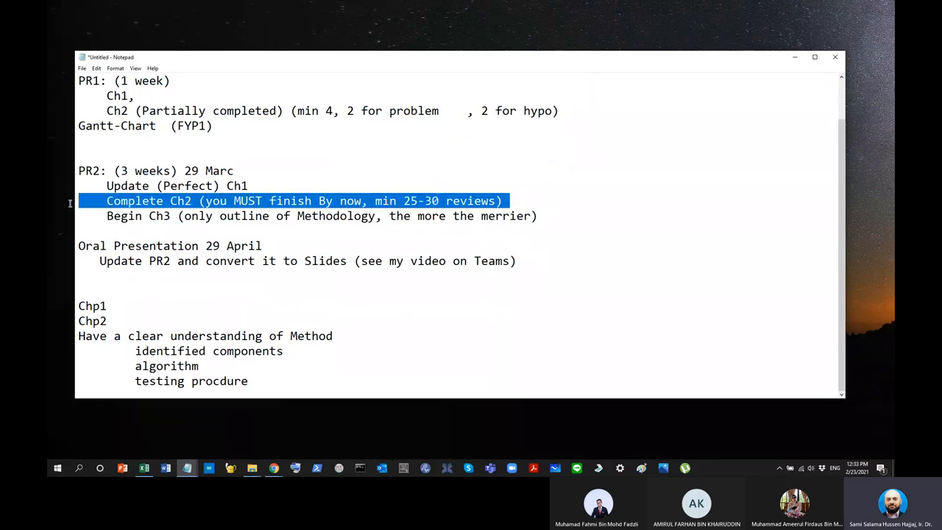
{"action": "left_click", "coordinate": [102, 245]}
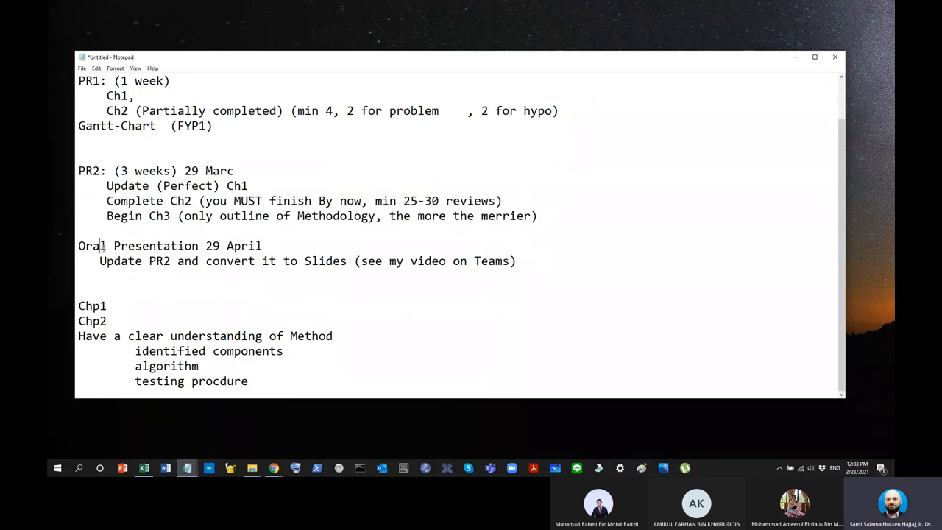
{"action": "left_click_drag", "start_coordinate": [85, 320], "coordinate": [333, 336]}
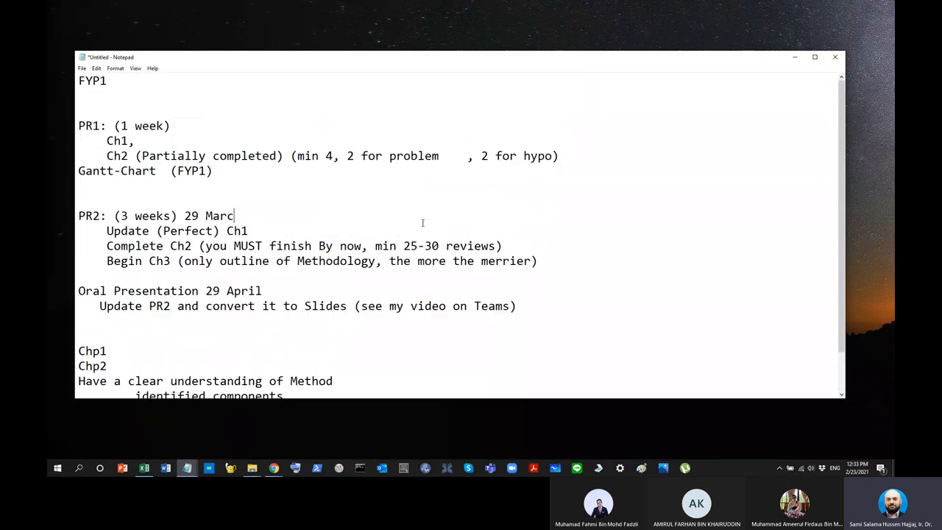
{"action": "double_click", "coordinate": [421, 244]}
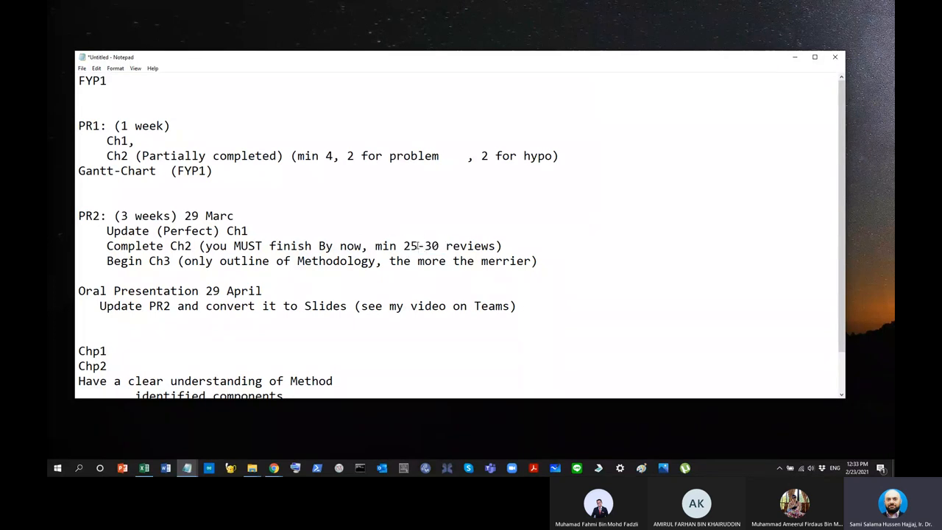
{"action": "mouse_move", "coordinate": [324, 363]}
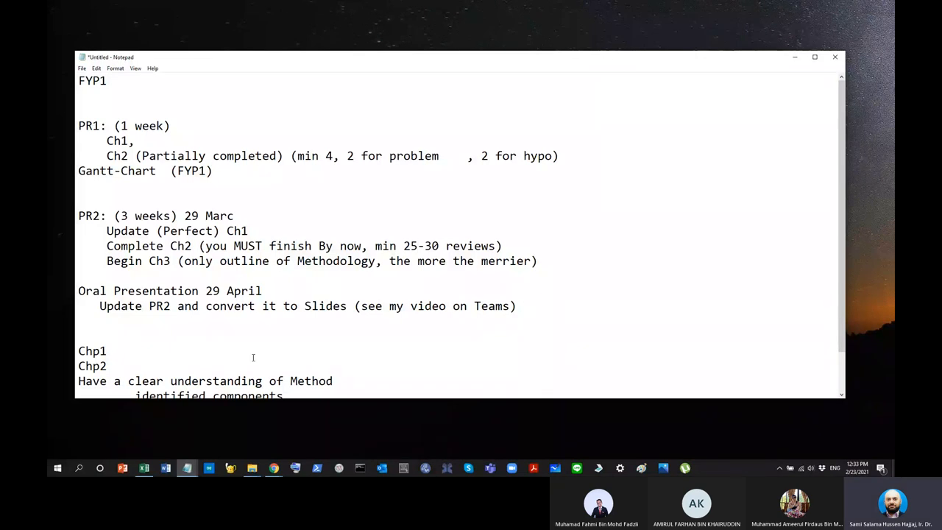
- Label the section '(By end of FYP1' and replace the old Ch2 review count with 30
{"action": "type", "text": "("}
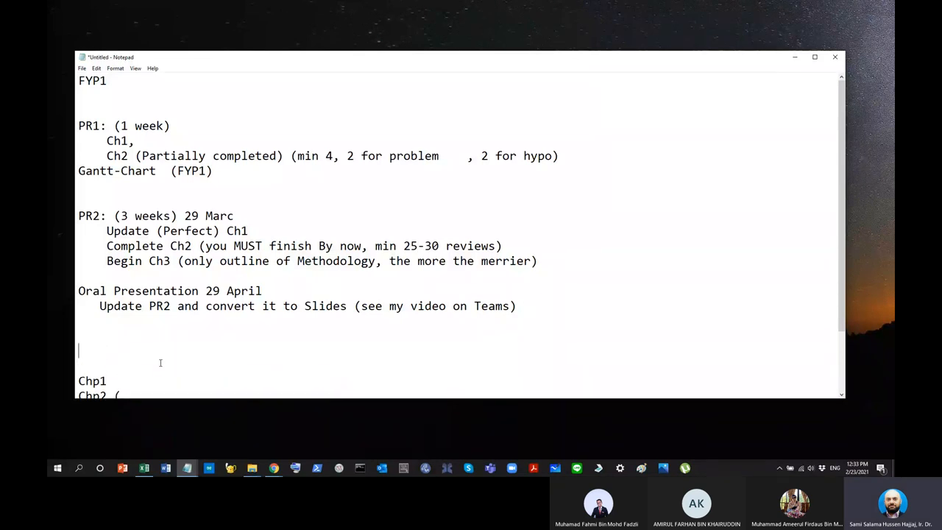
{"action": "type", "text": "By end of"}
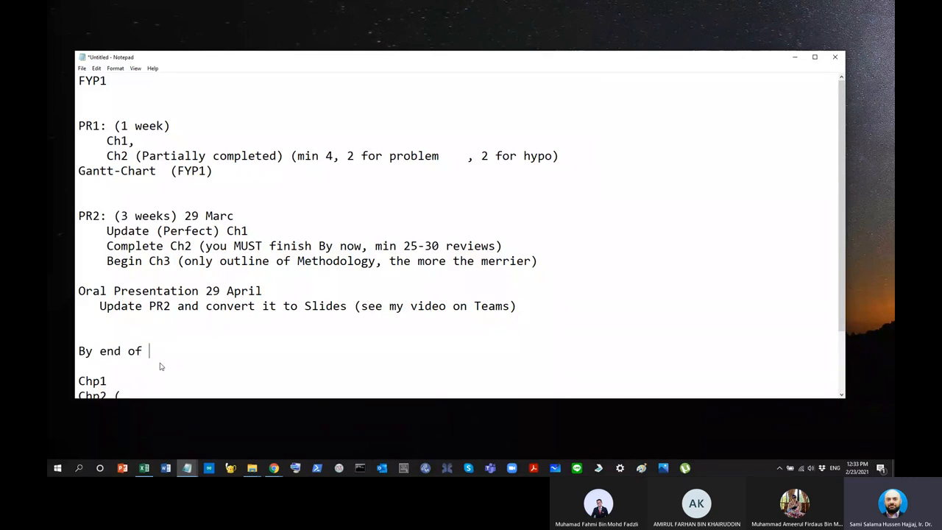
{"action": "type", "text": "FYP1"}
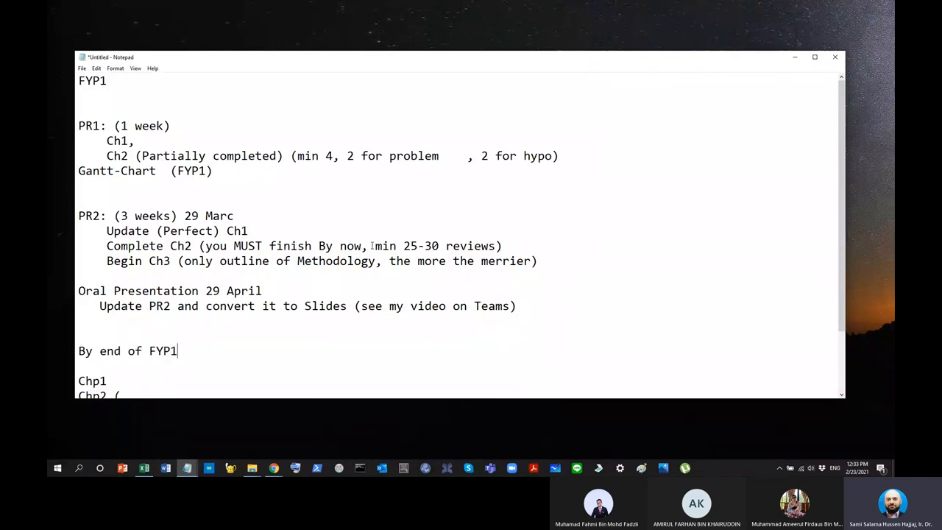
{"action": "double_click", "coordinate": [406, 246]}
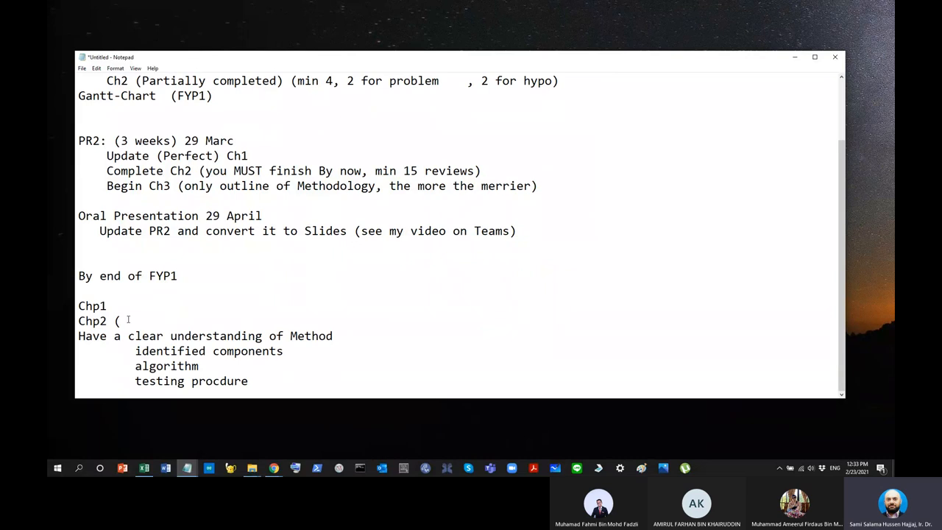
{"action": "type", "text": "30"}
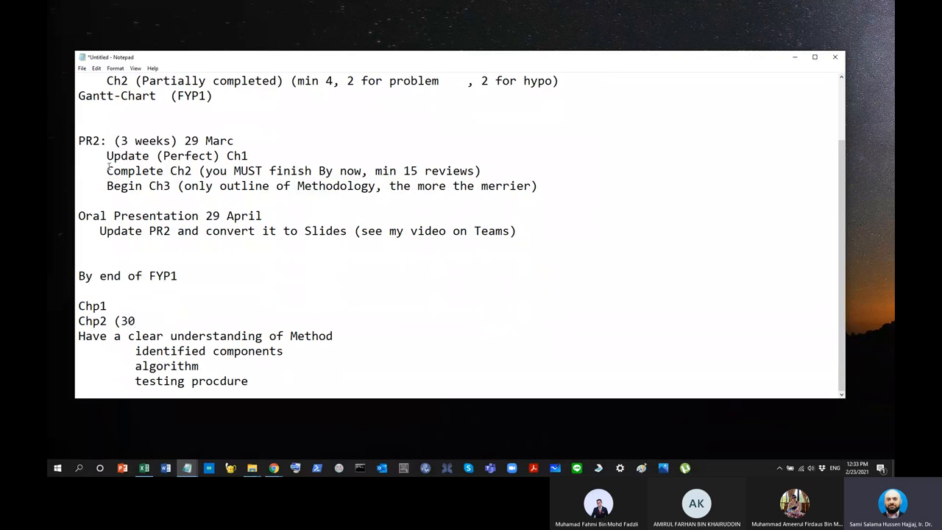
- Complete the end-of-FYP1 line to read 'Chp2 (30 reviews)'
{"action": "left_click_drag", "start_coordinate": [106, 171], "coordinate": [483, 170]}
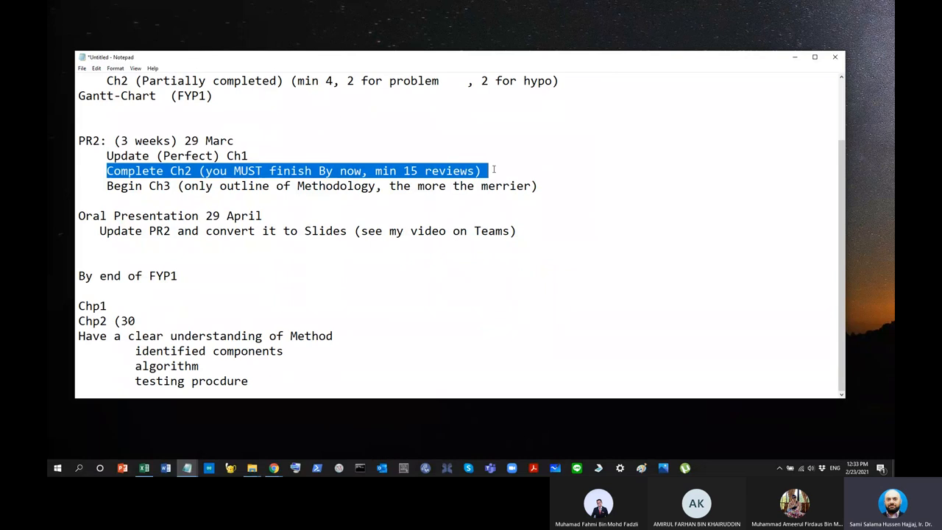
{"action": "left_click", "coordinate": [140, 321]}
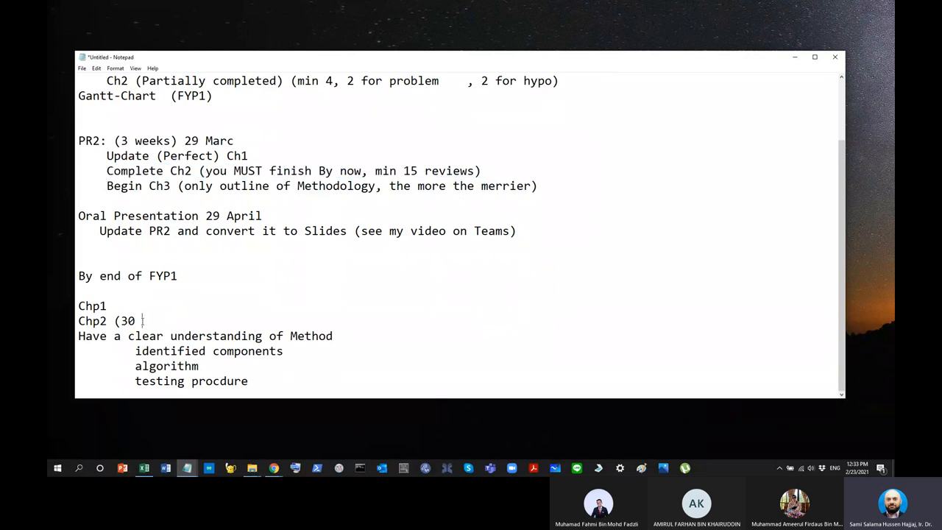
{"action": "type", "text": "rev"}
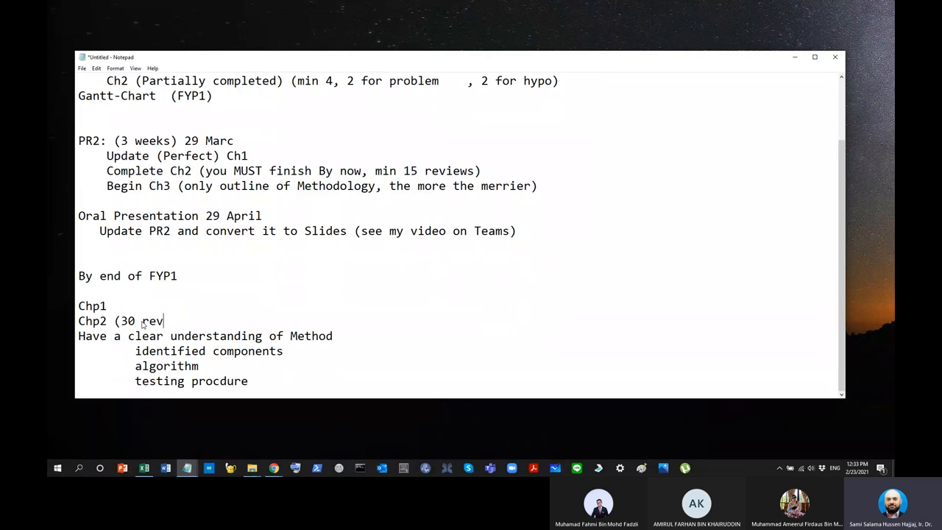
{"action": "type", "text": "iew"}
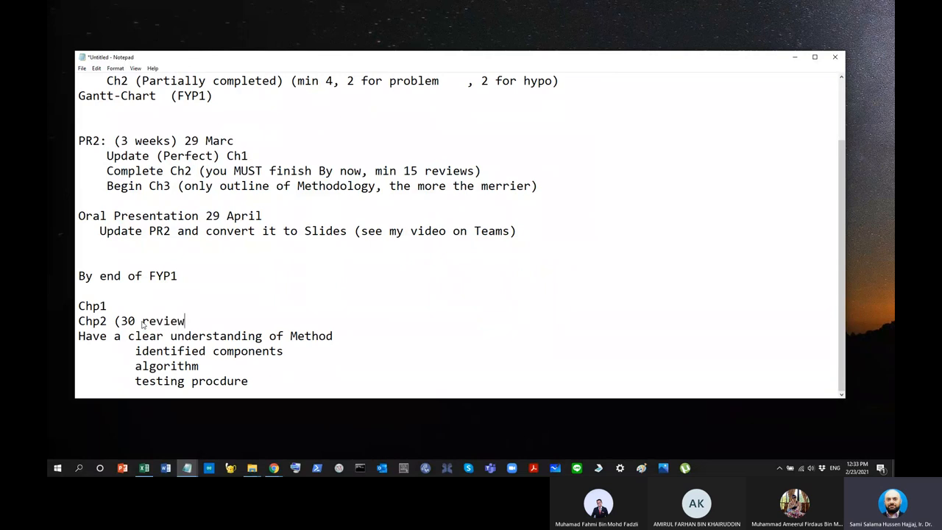
{"action": "type", "text": "s)"}
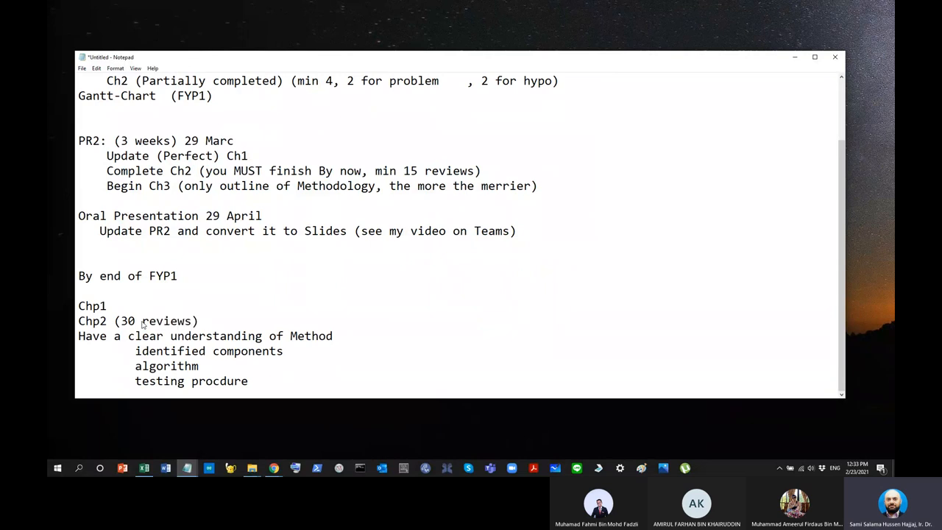
{"action": "left_click", "coordinate": [204, 320]}
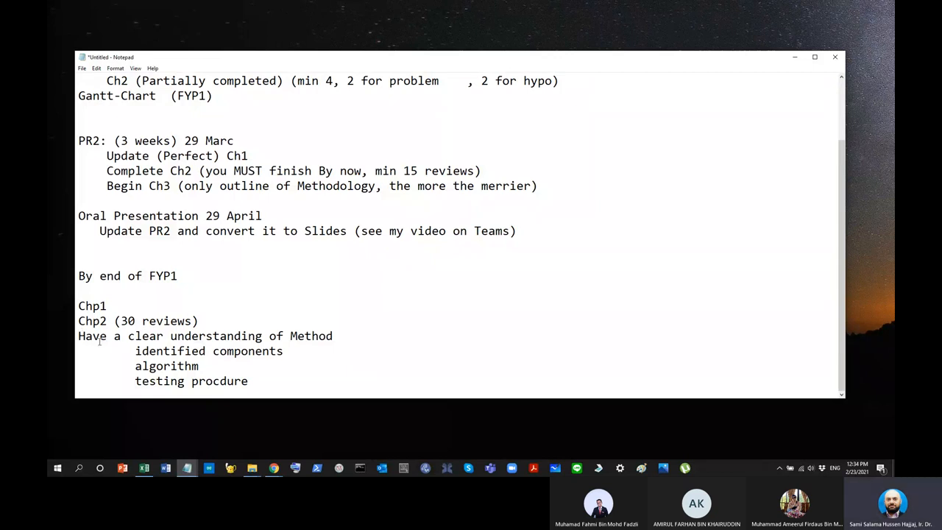
- Prefix the Method line with 'Chp3: outline:' and add a 'Hardawre:' subheading above the components
{"action": "type", "text": "Chp3"}
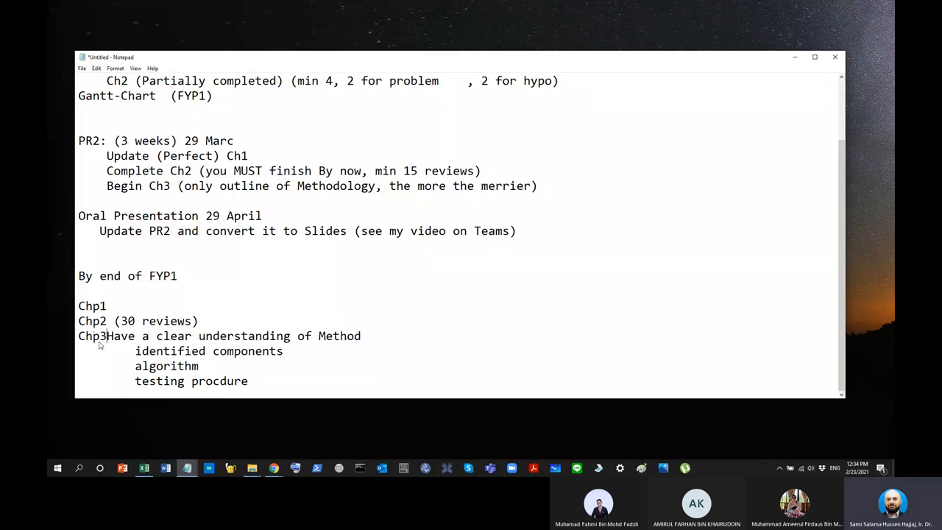
{"action": "type", "text": ": outline"}
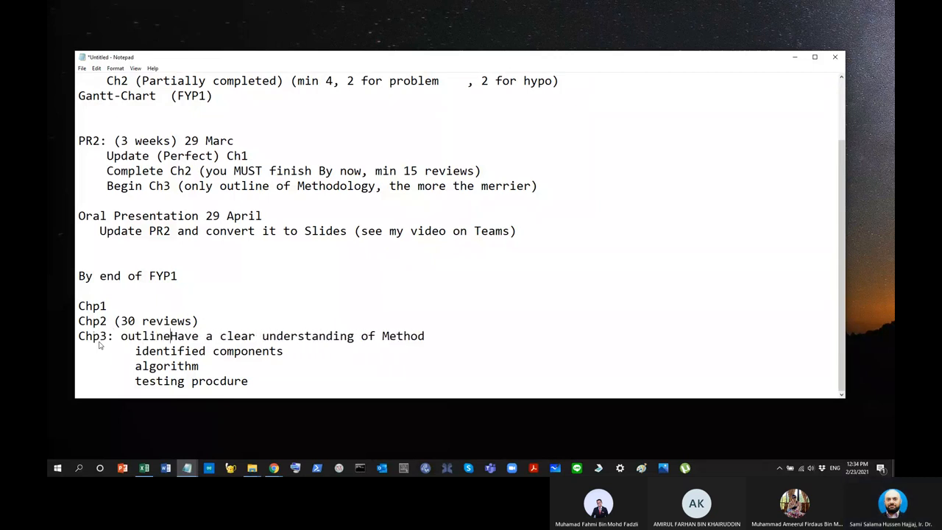
{"action": "type", "text": ":"}
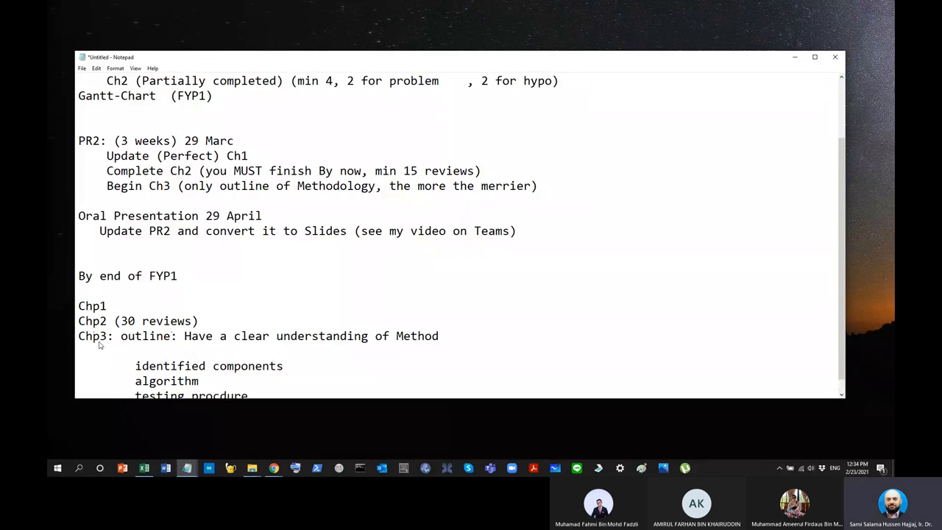
{"action": "type", "text": "Hardawre"}
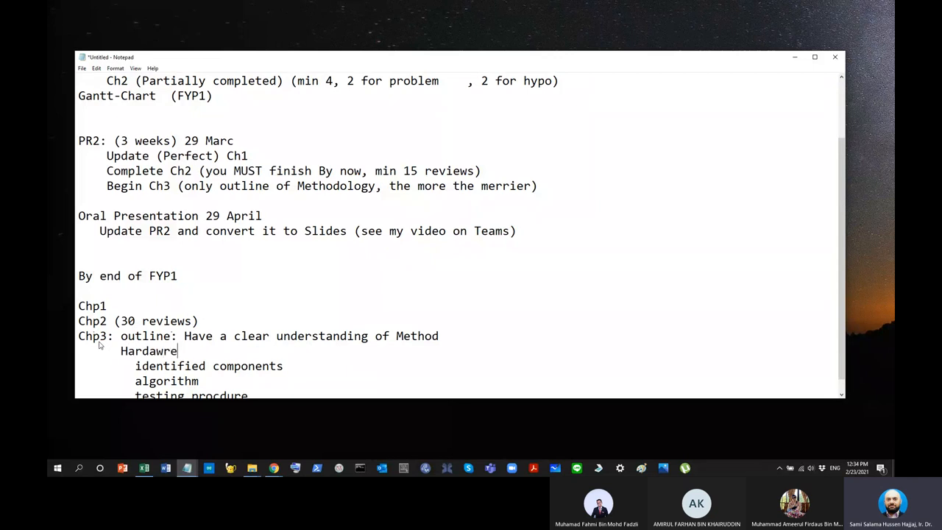
{"action": "type", "text": ":"}
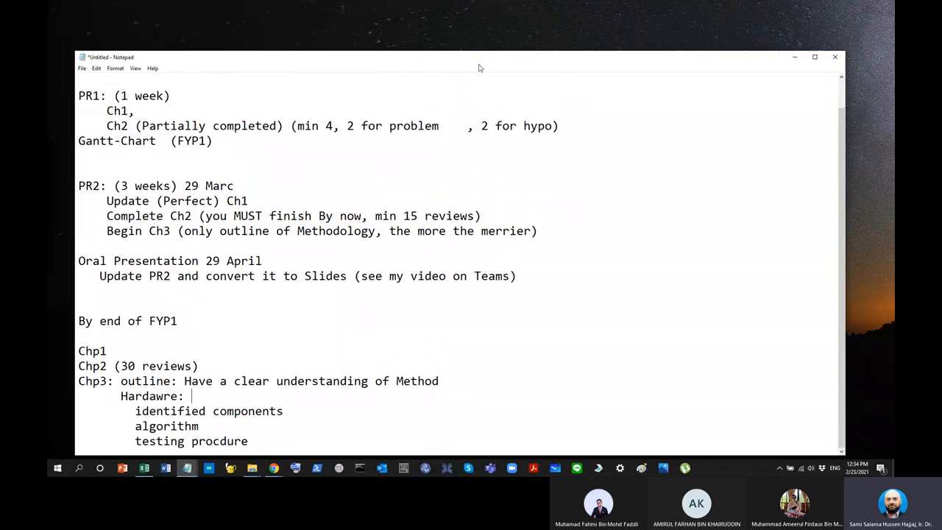
- Enlarge the Notepad window and add a dashed separator line above the 'By end of FYP1' section
{"action": "left_click_drag", "start_coordinate": [479, 67], "coordinate": [466, 24]}
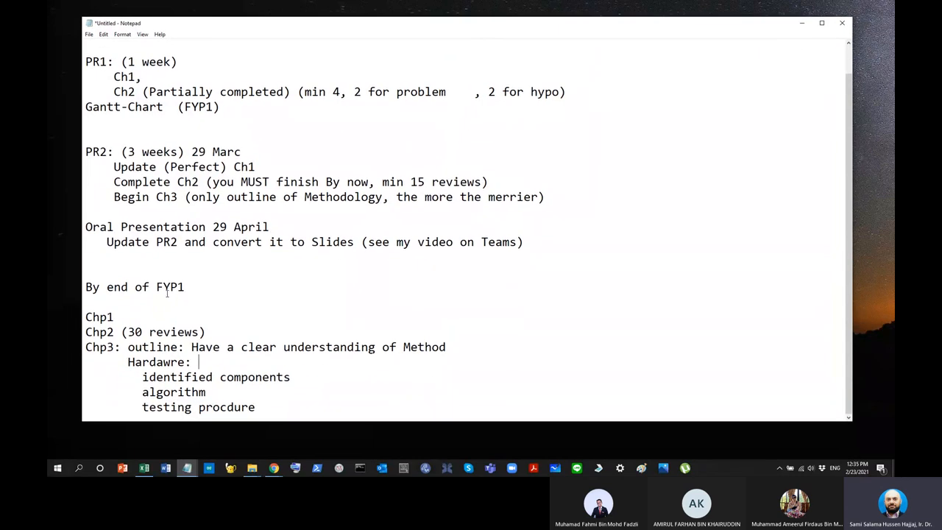
{"action": "type", "text": "-"}
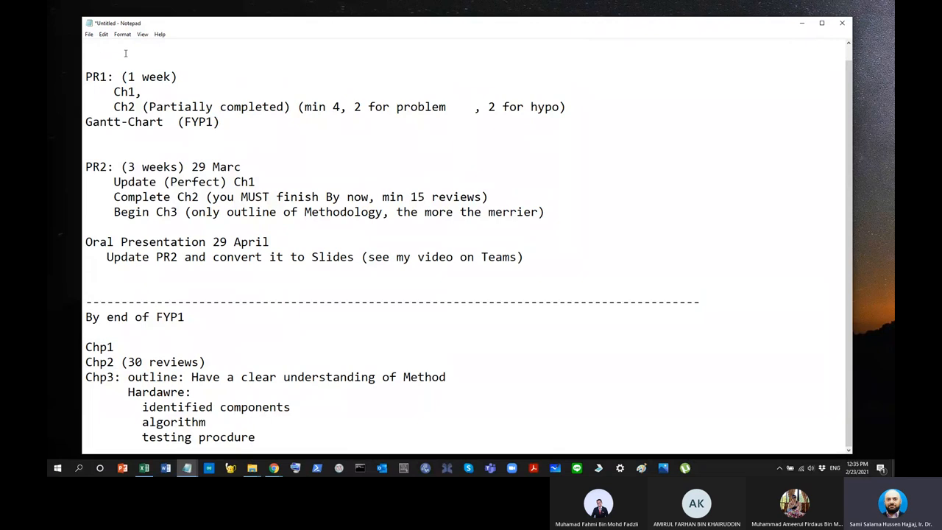
{"action": "type", "text": "FYP1"}
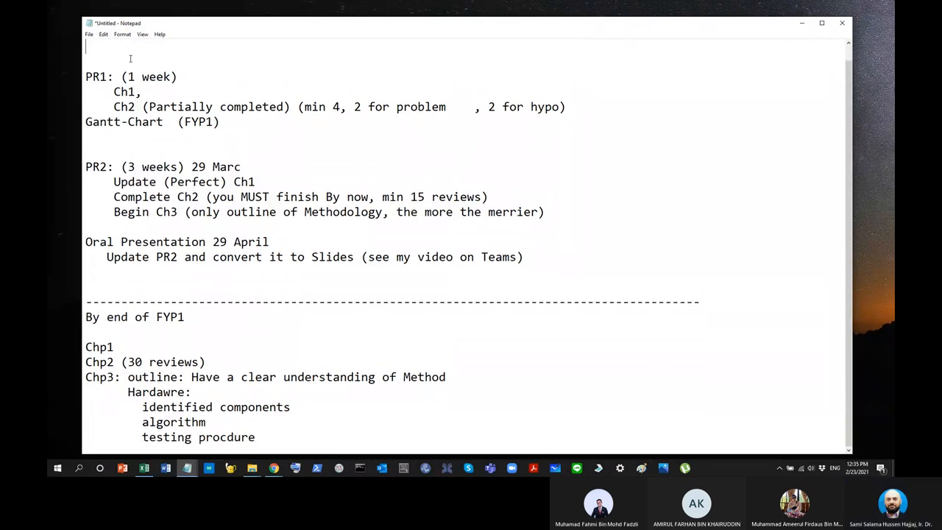
{"action": "type", "text": "FYP1"}
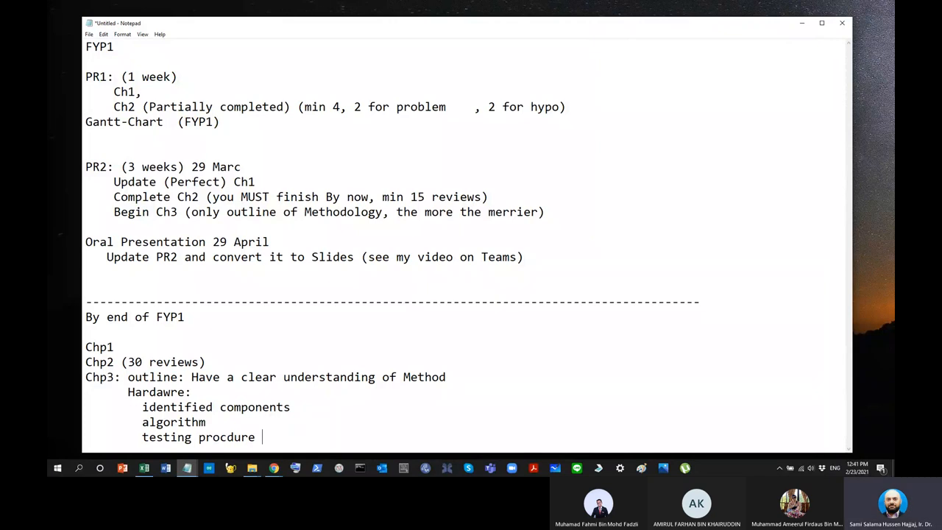
{"action": "mouse_move", "coordinate": [433, 297]}
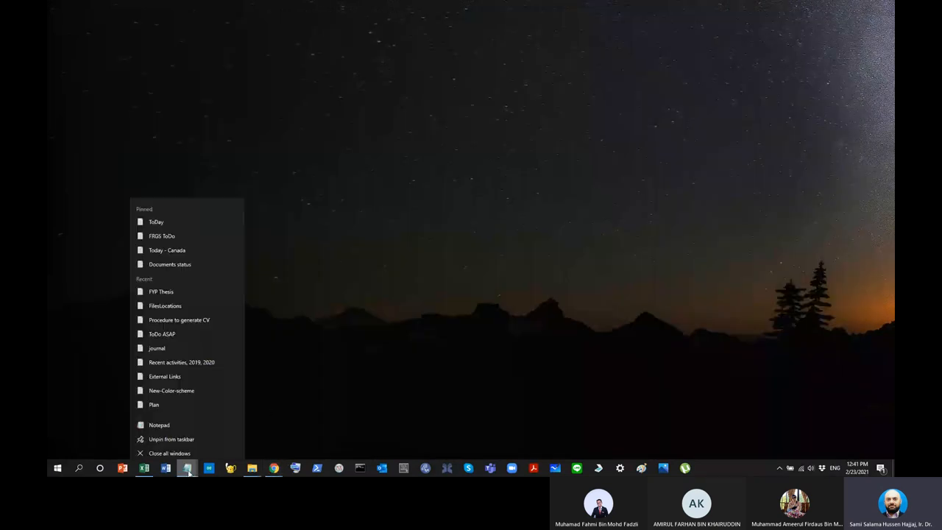
{"action": "mouse_move", "coordinate": [160, 287]}
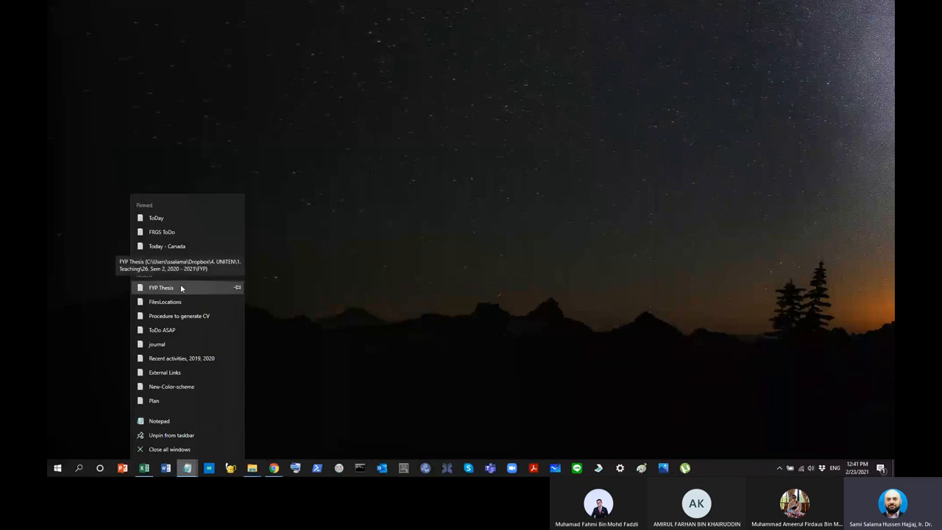
- Open the FYP Thesis file from Notepad's Recent list, showing the Ch1: Introduction outline
{"action": "left_click", "coordinate": [162, 287]}
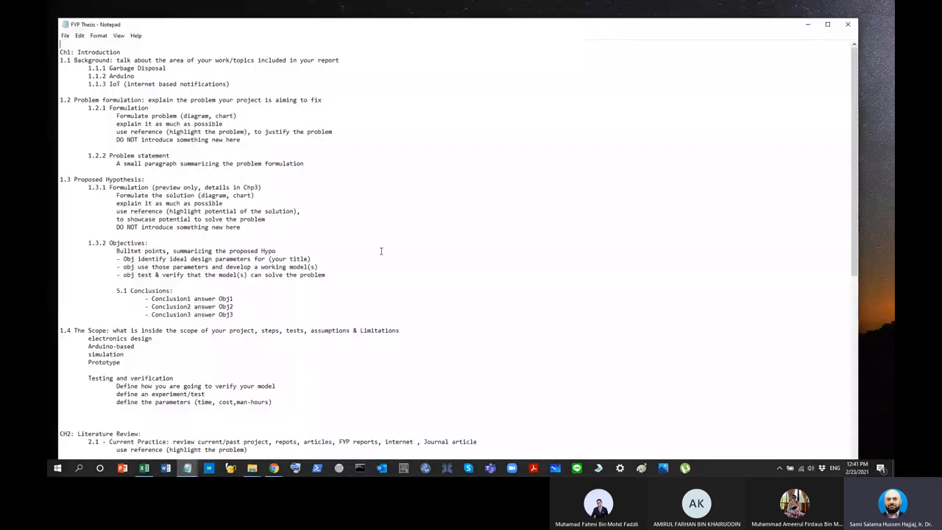
{"action": "mouse_move", "coordinate": [721, 9]}
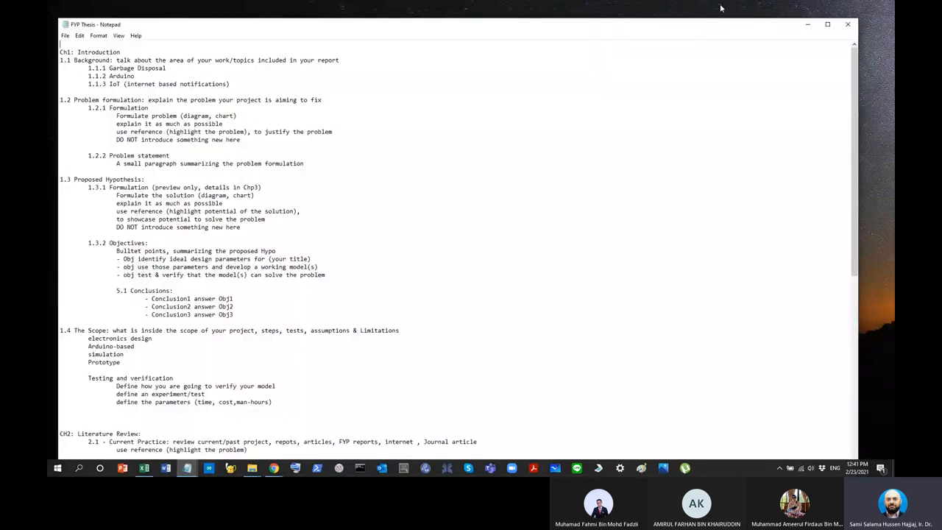